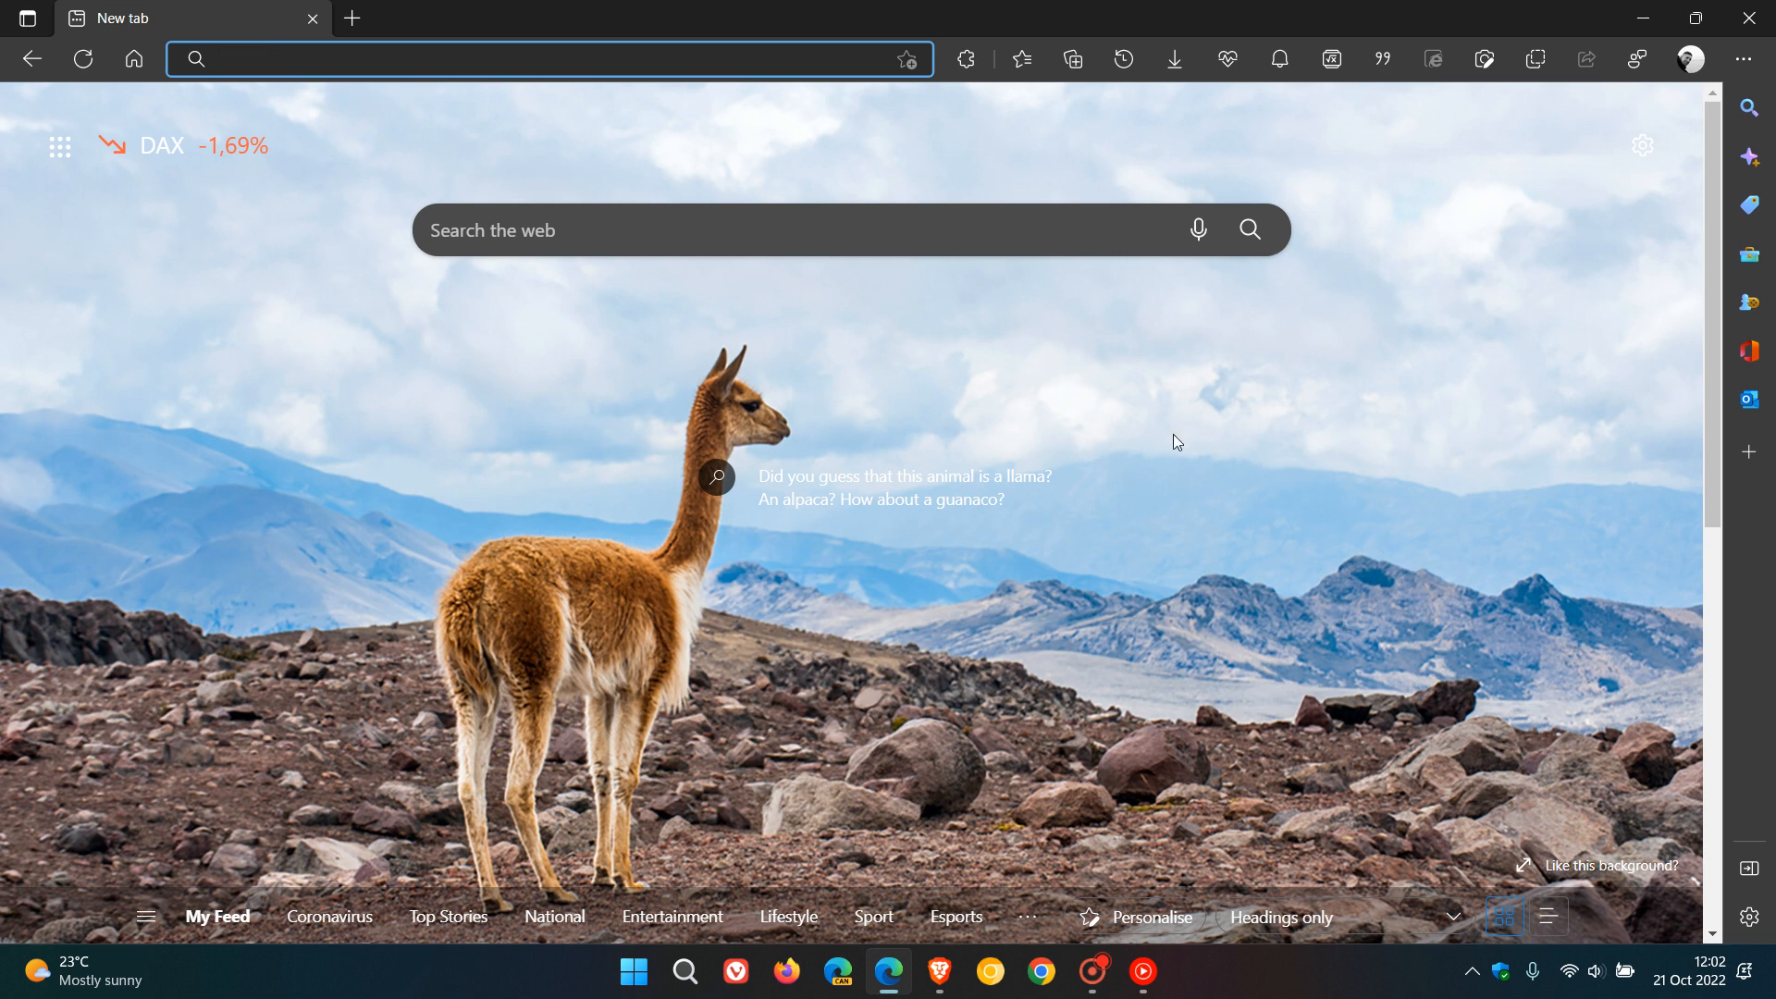
mouse_move(1349, 556)
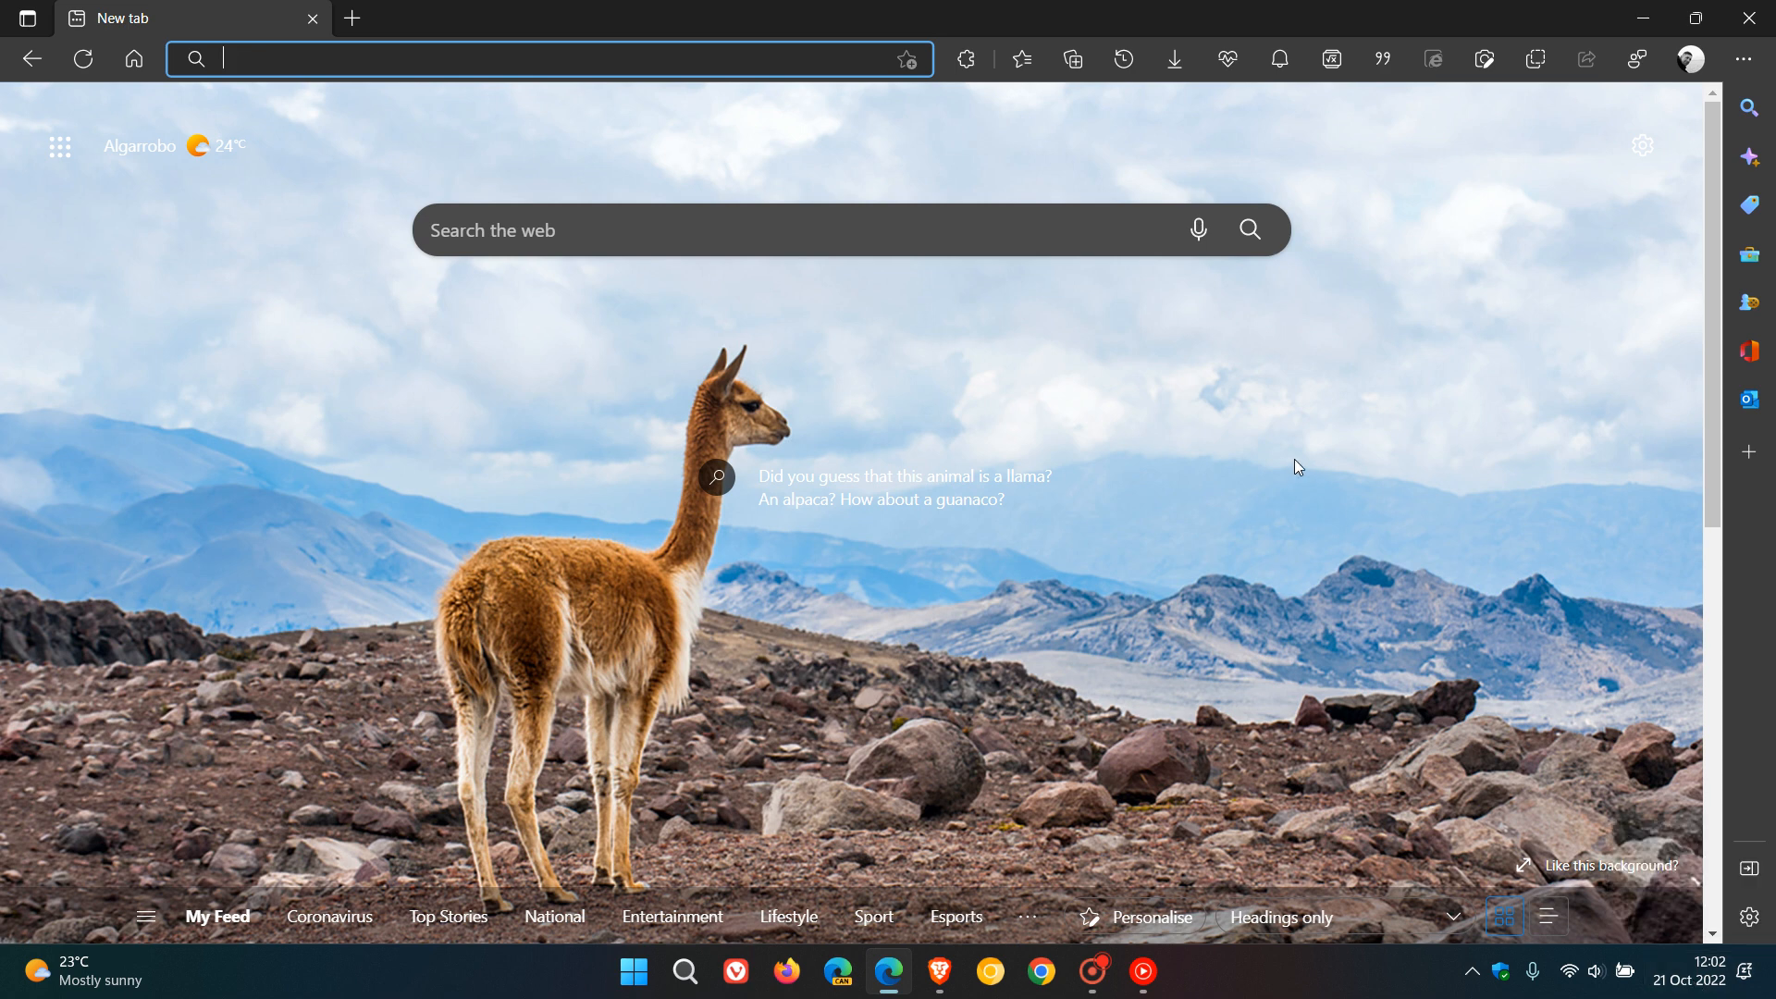
mouse_move(1476, 429)
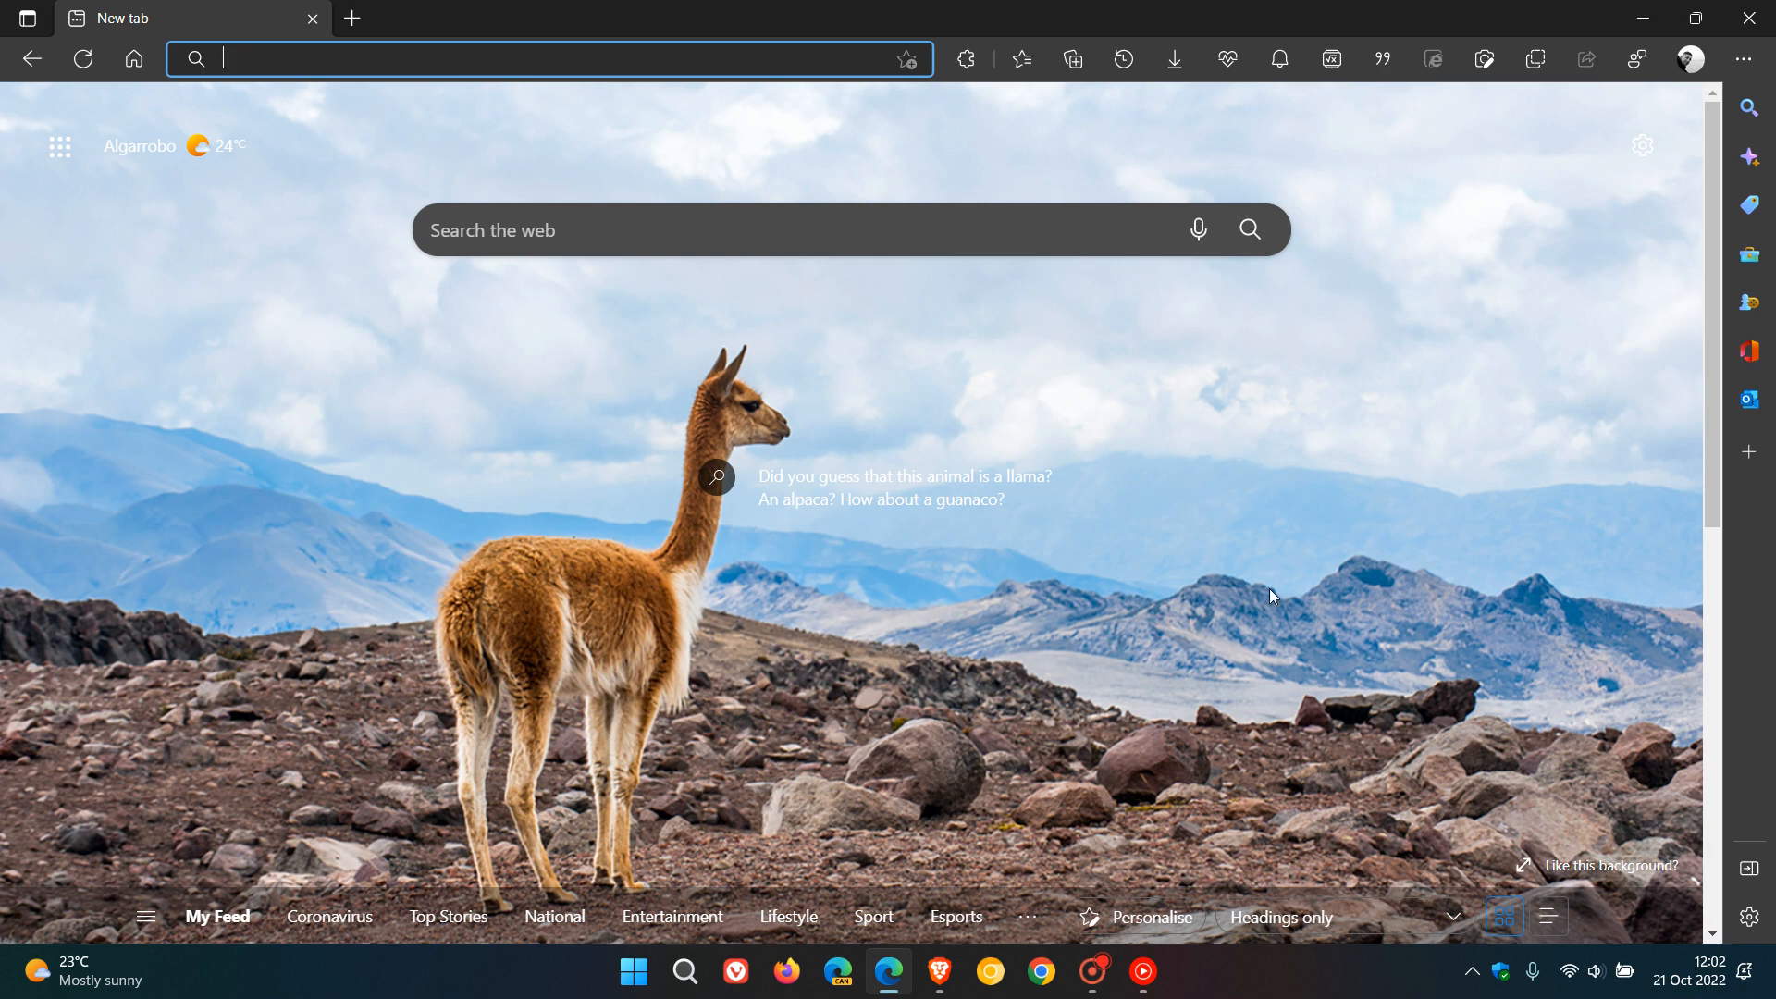
mouse_move(1711, 148)
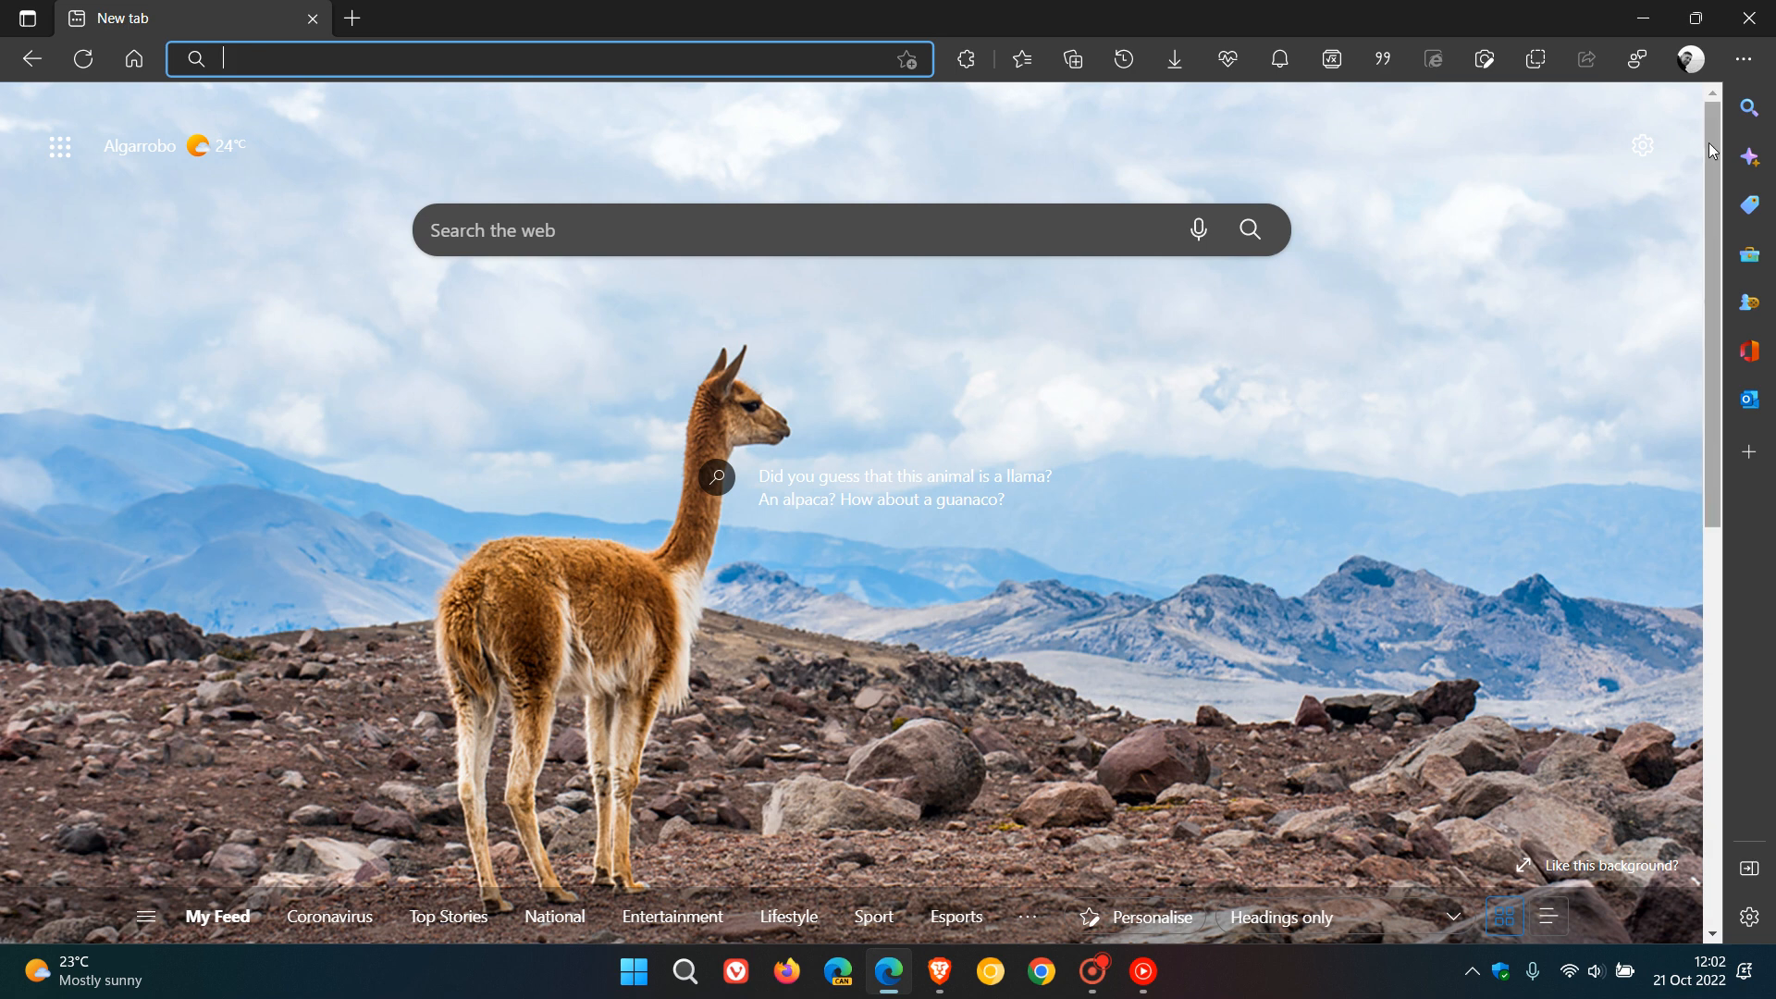
Show the About Microsoft Edge page reporting version 106.0.1370.52 as up to date.
click(1742, 59)
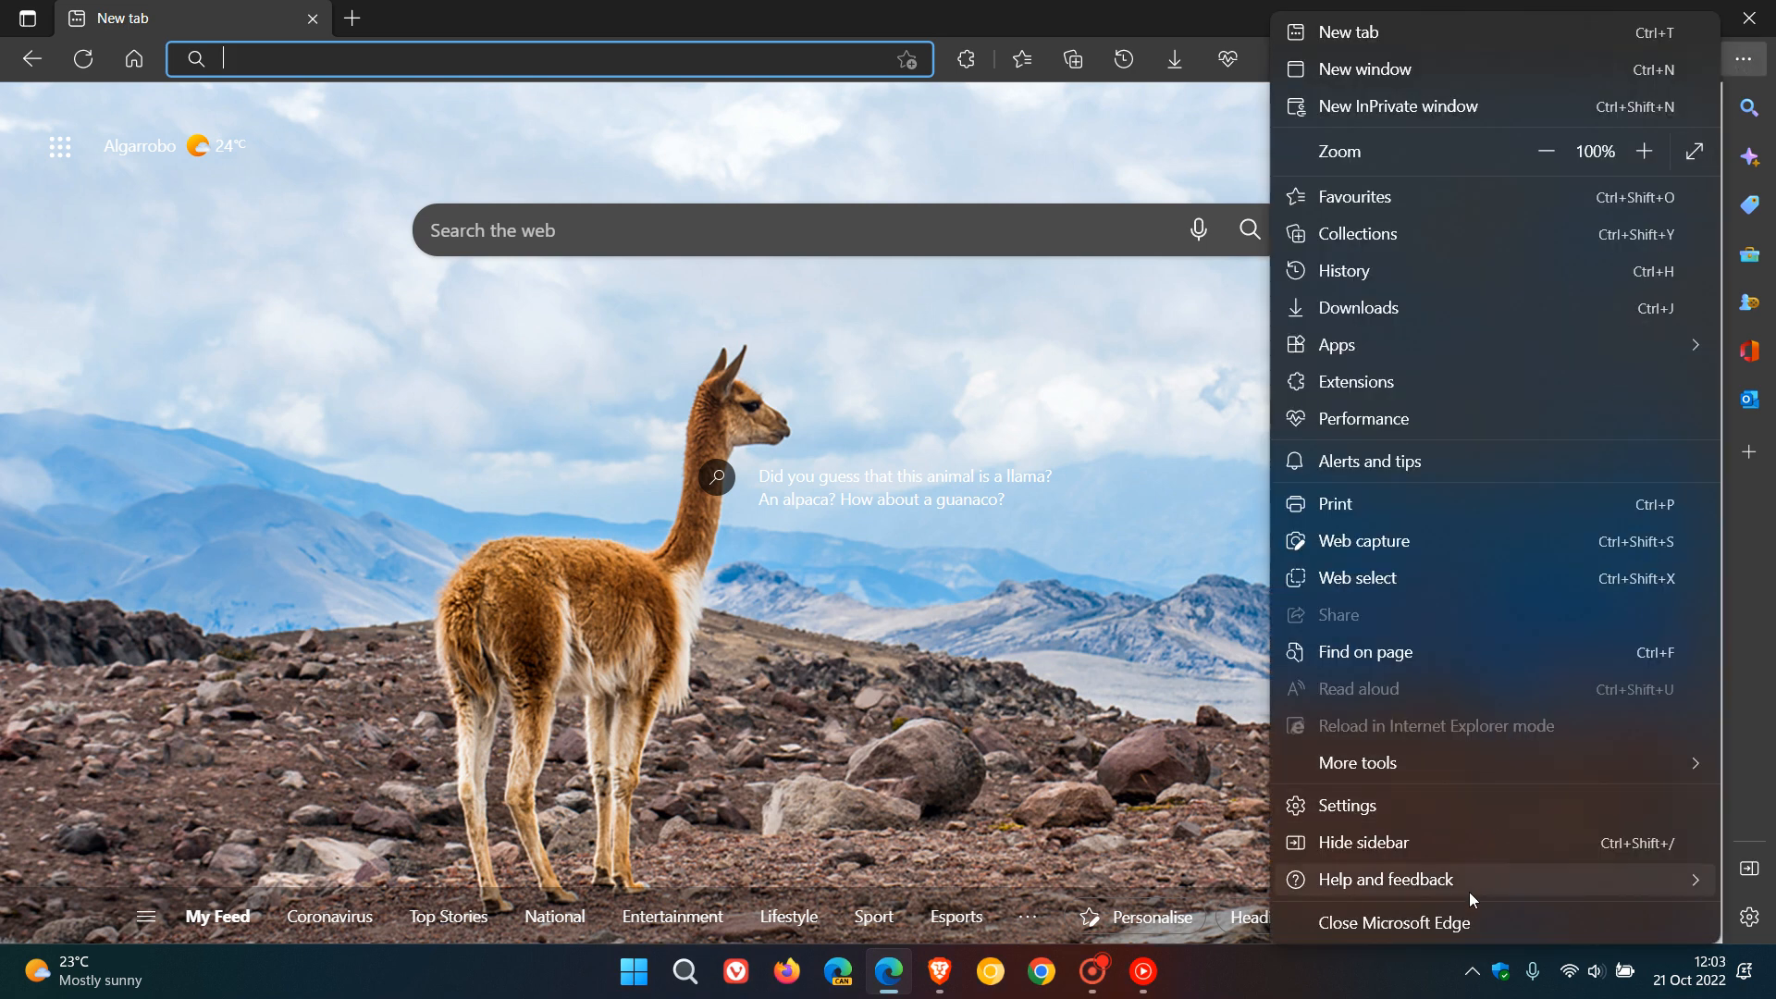
click(1384, 879)
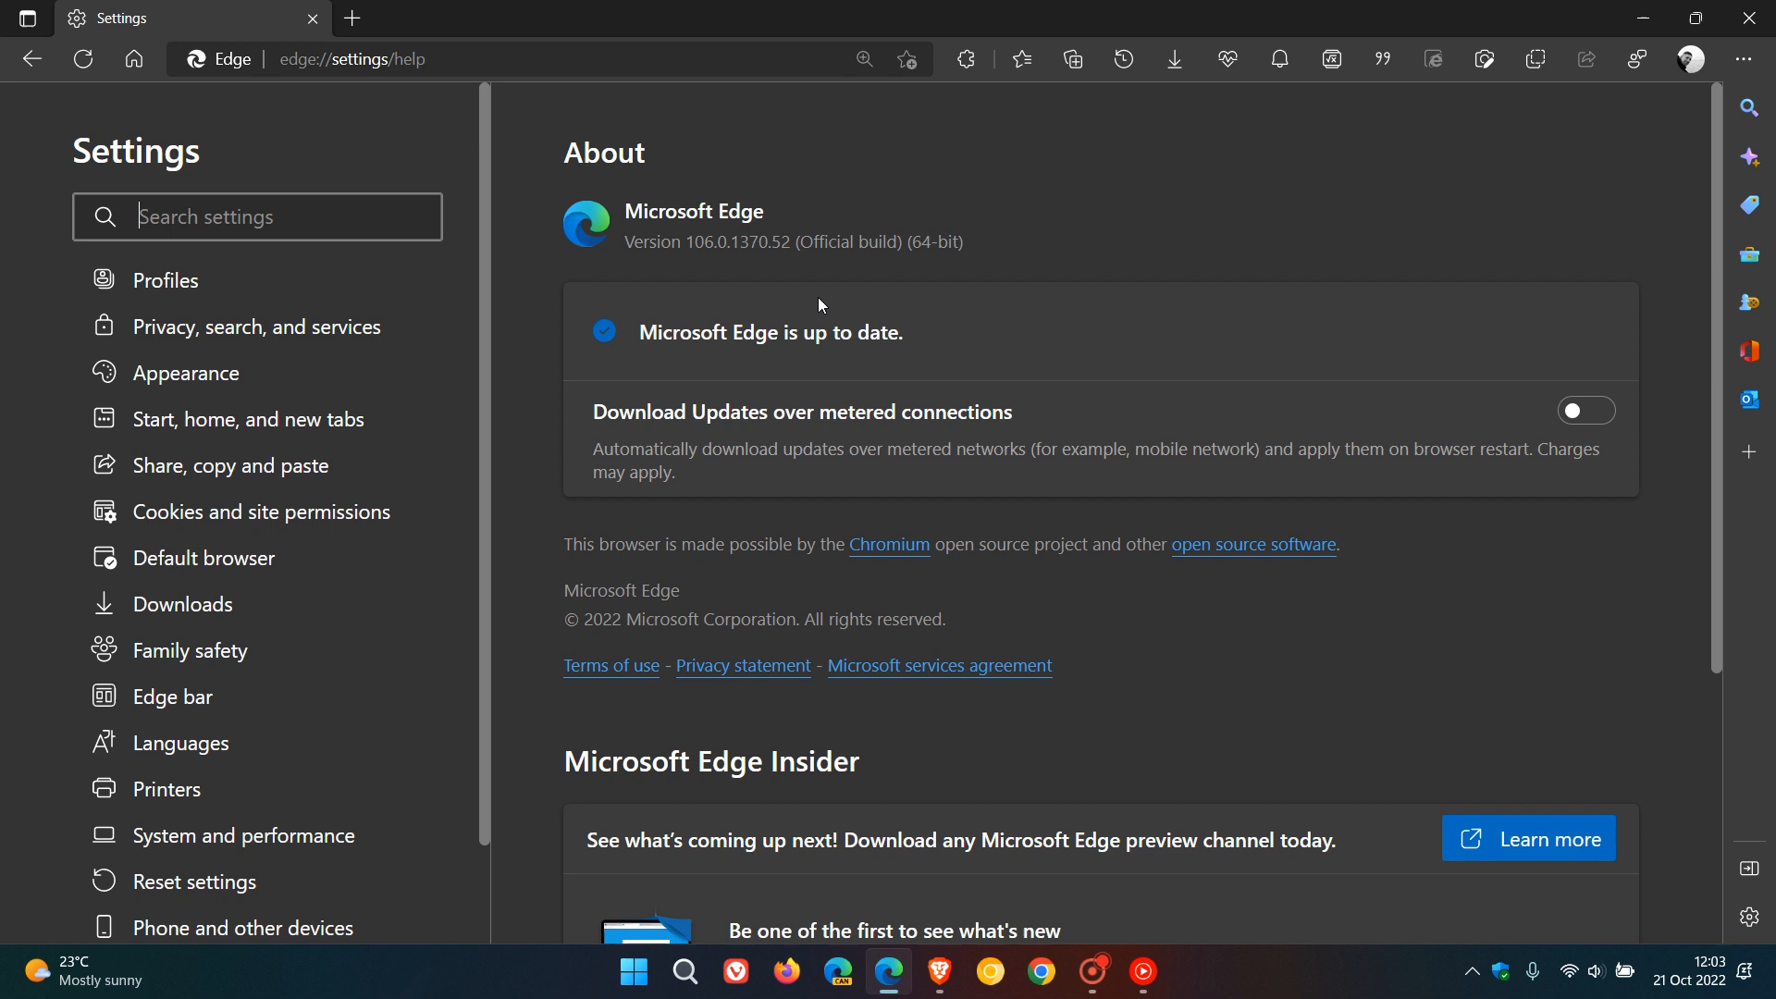
mouse_move(716, 260)
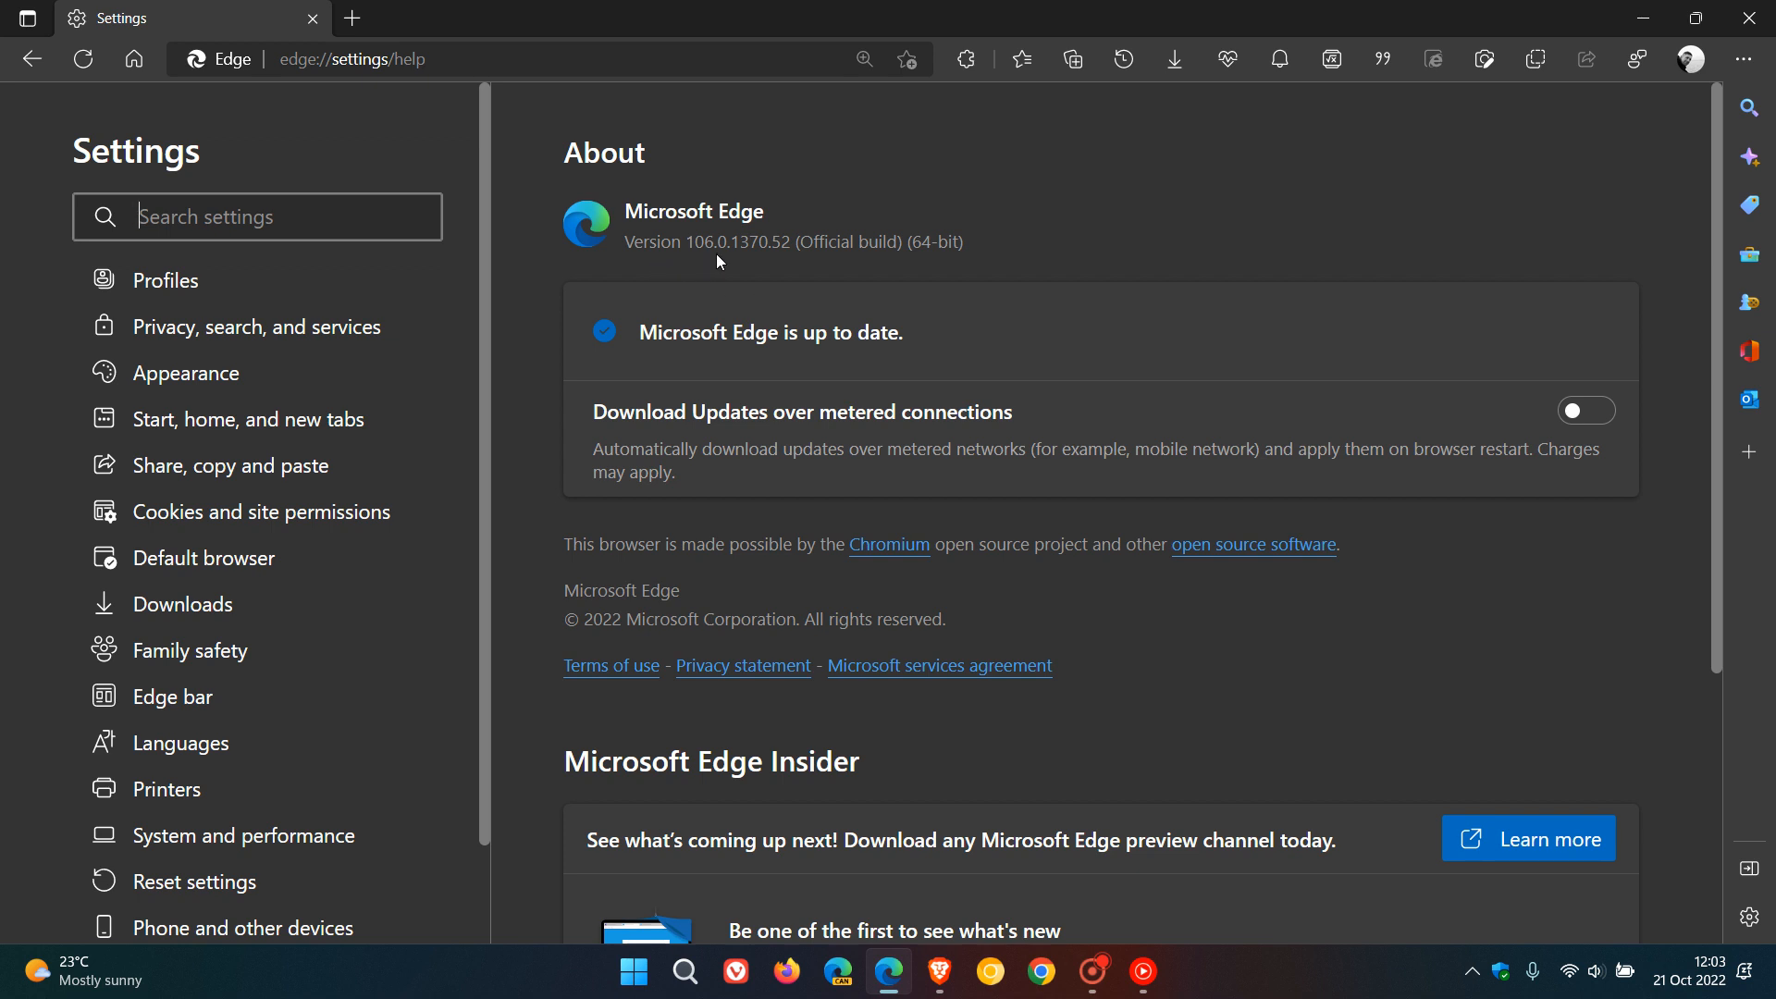
mouse_move(794, 266)
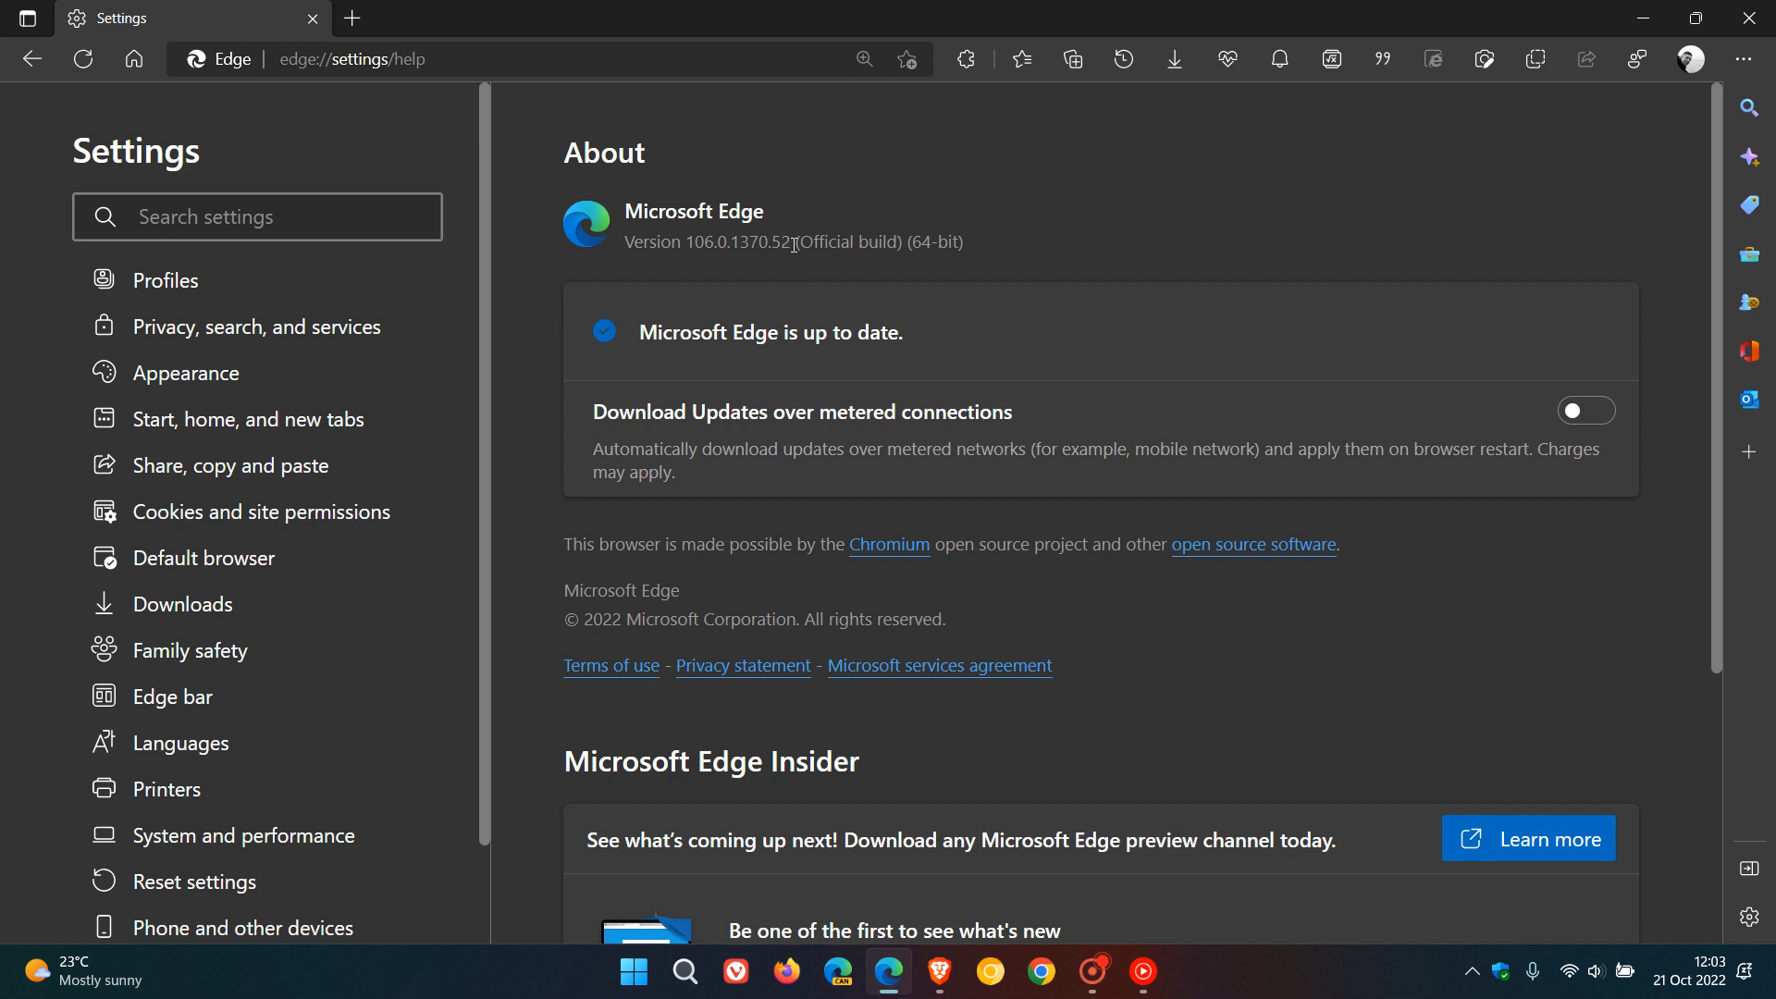
mouse_move(1155, 234)
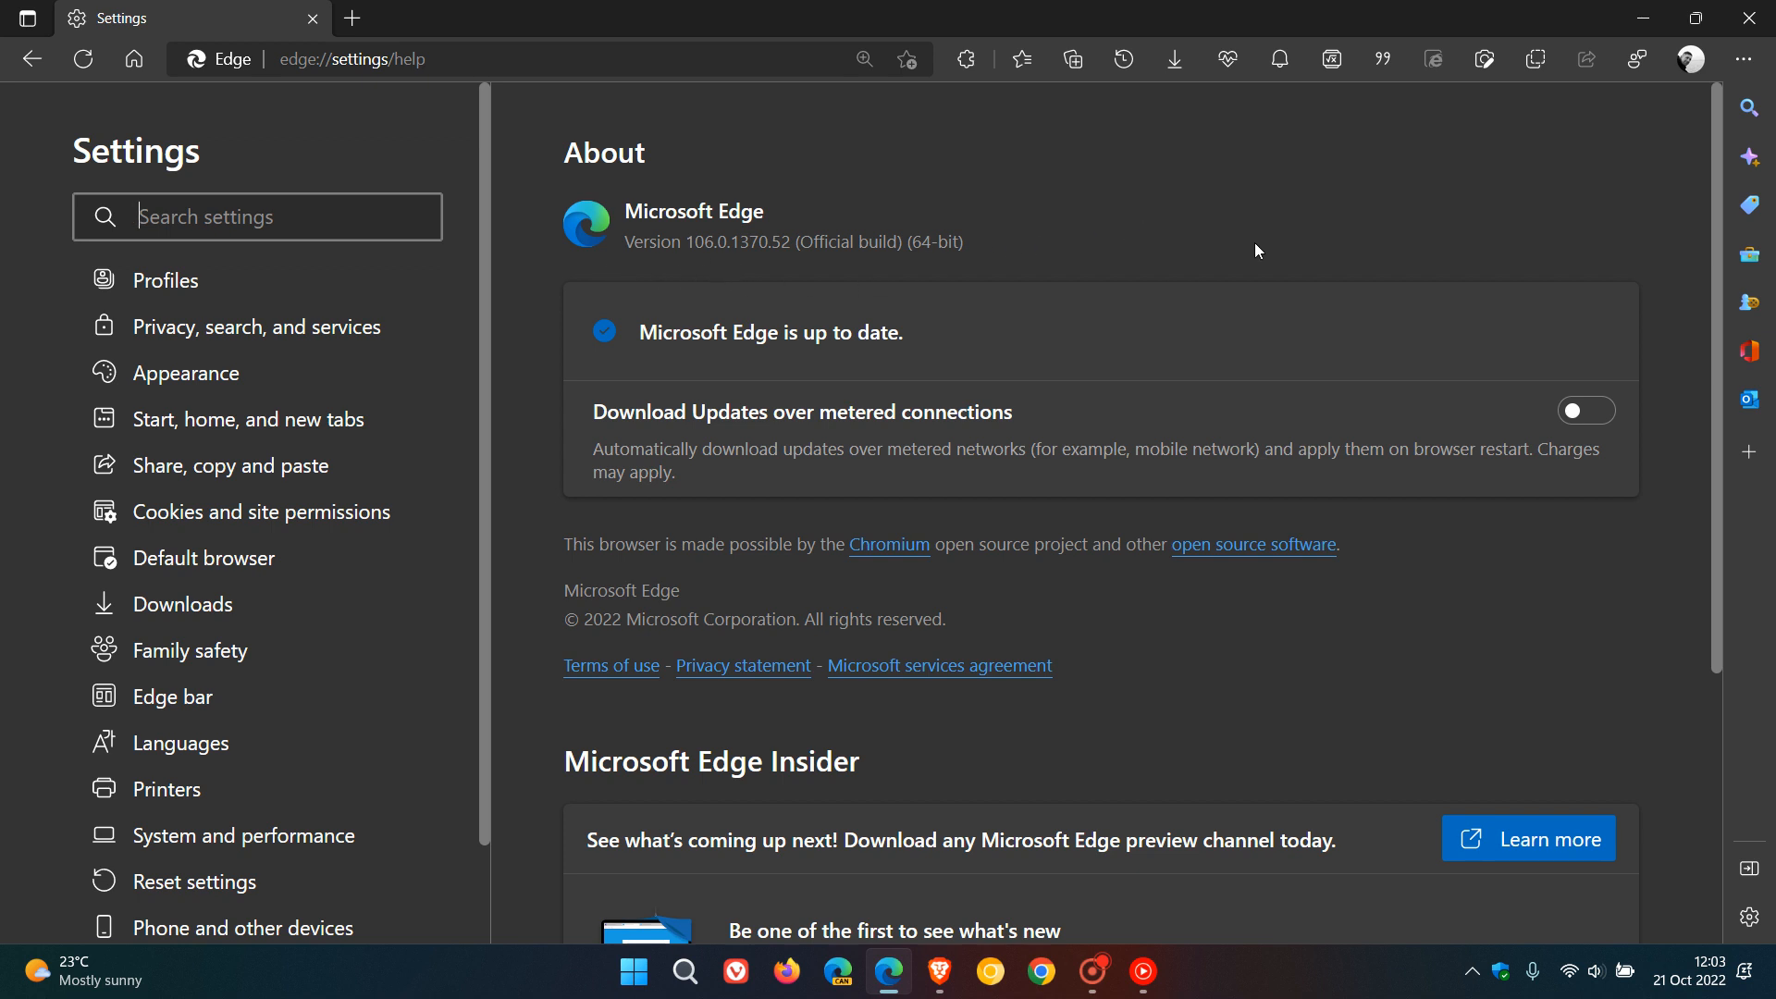
mouse_move(1182, 277)
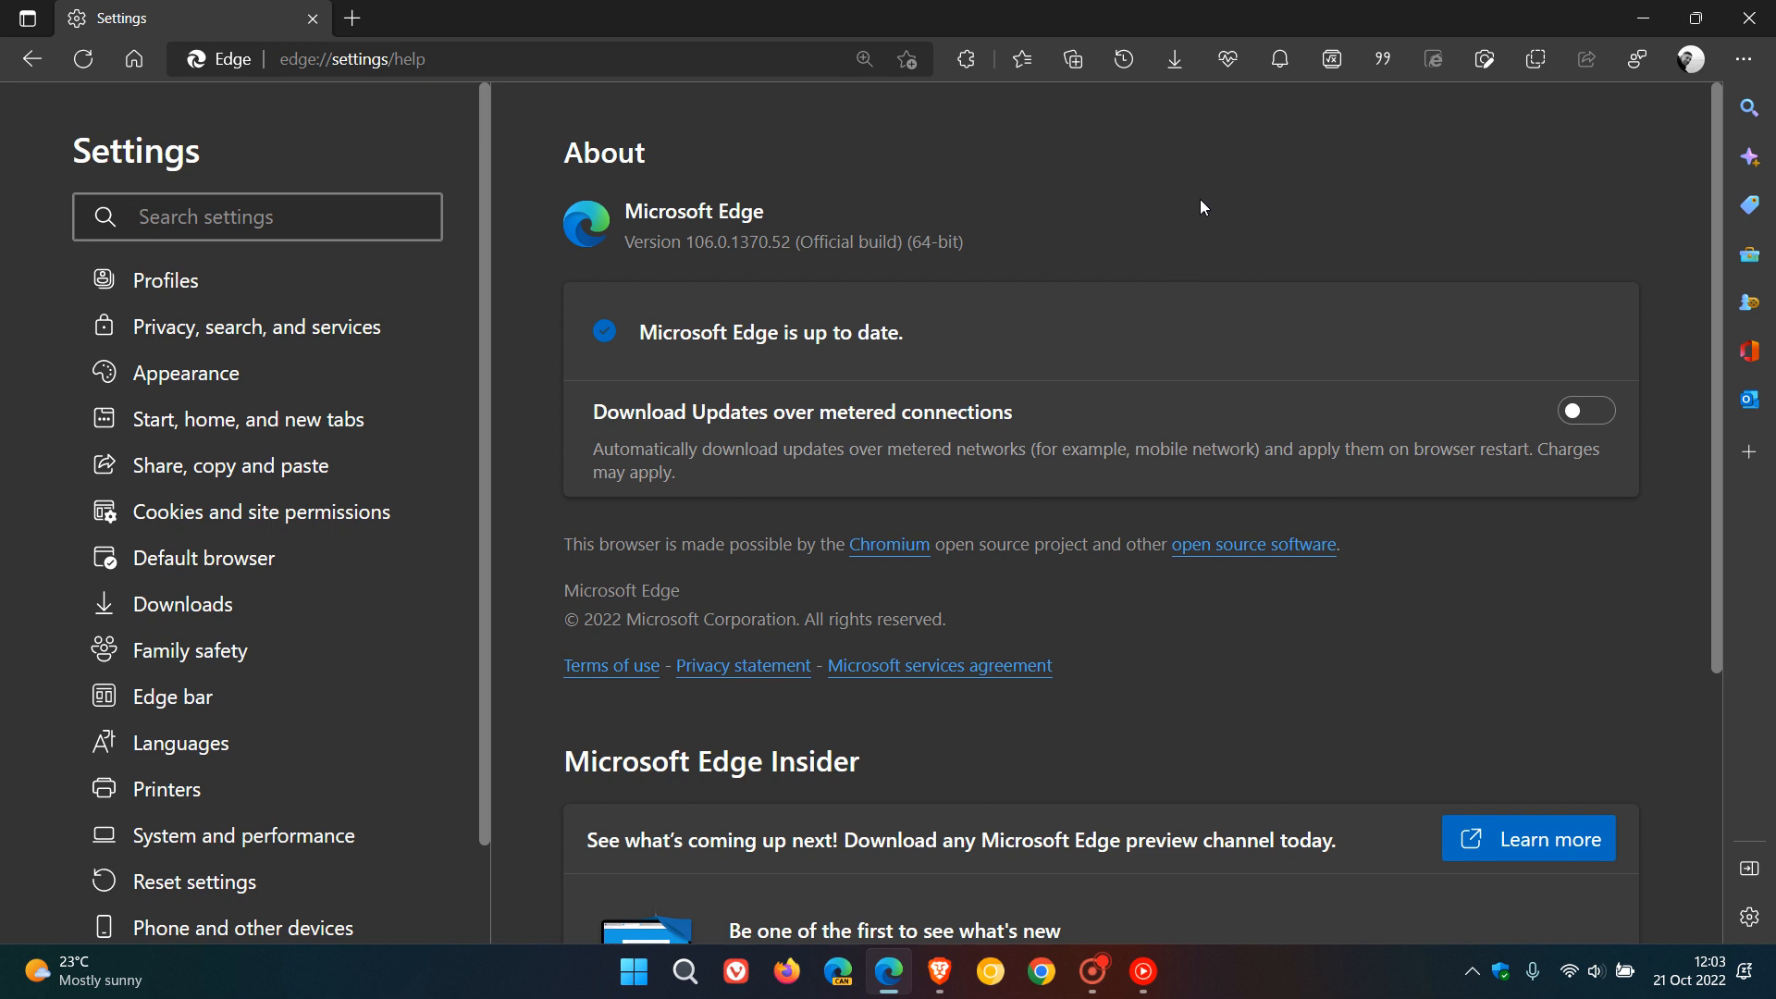
mouse_move(1197, 214)
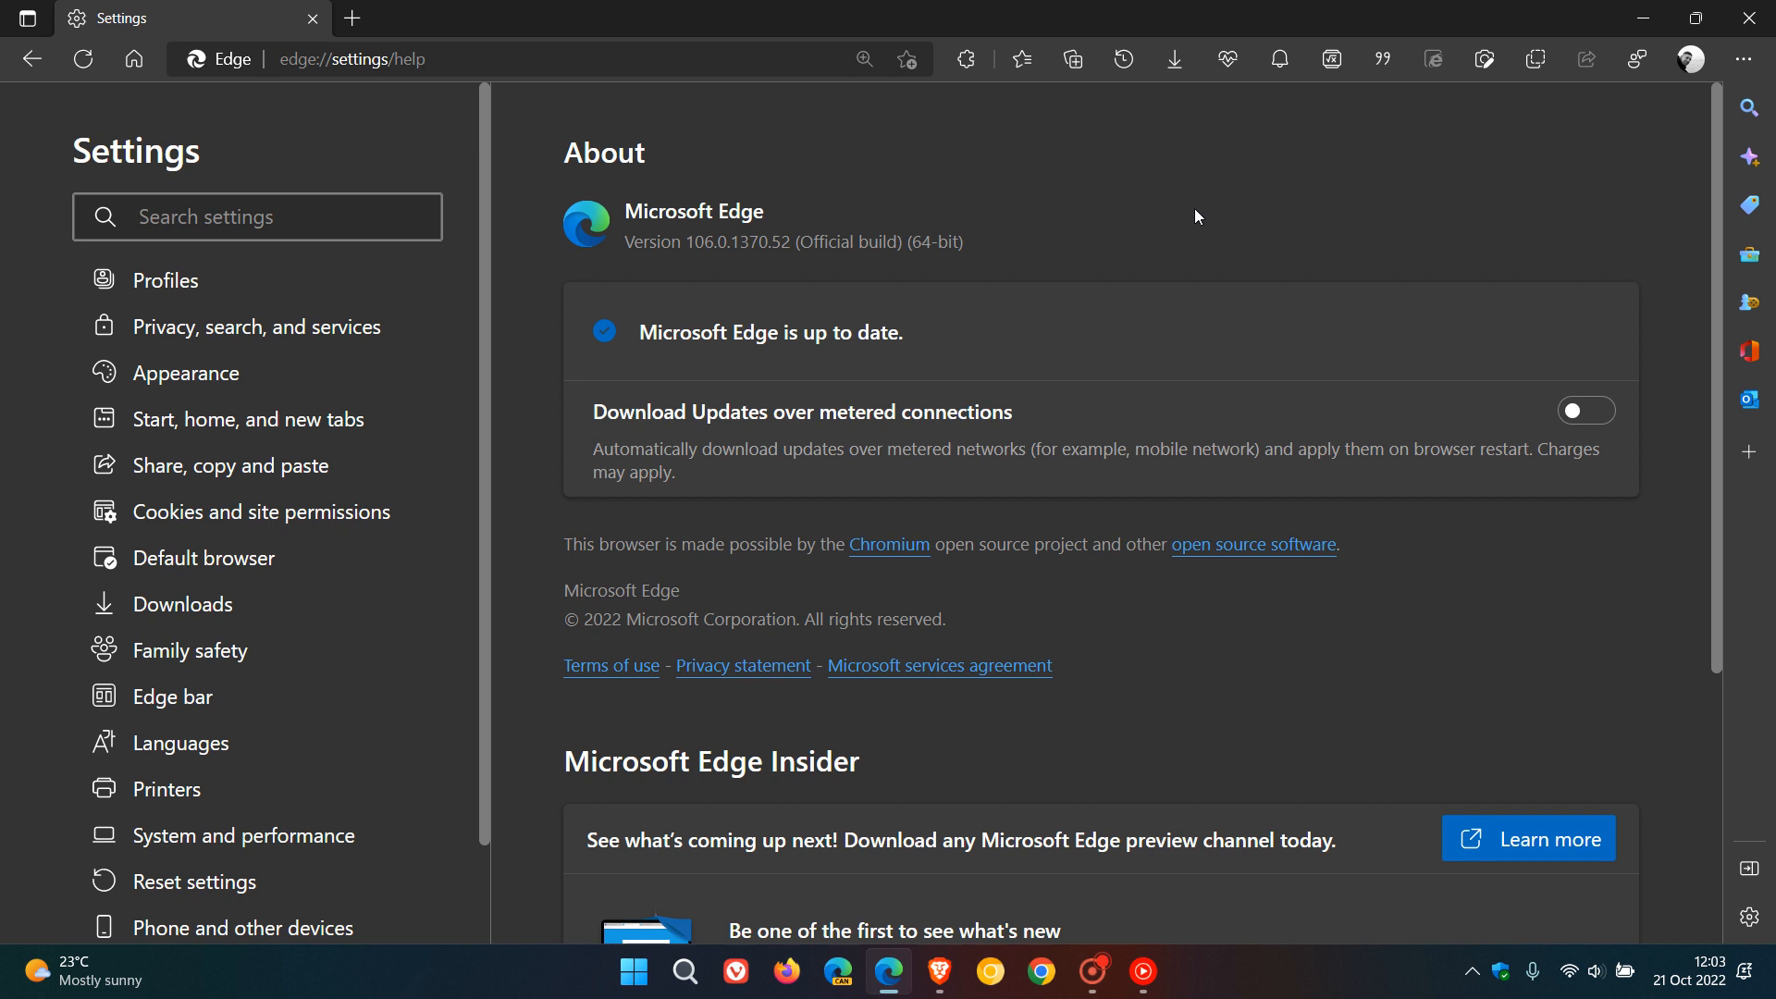
mouse_move(711, 247)
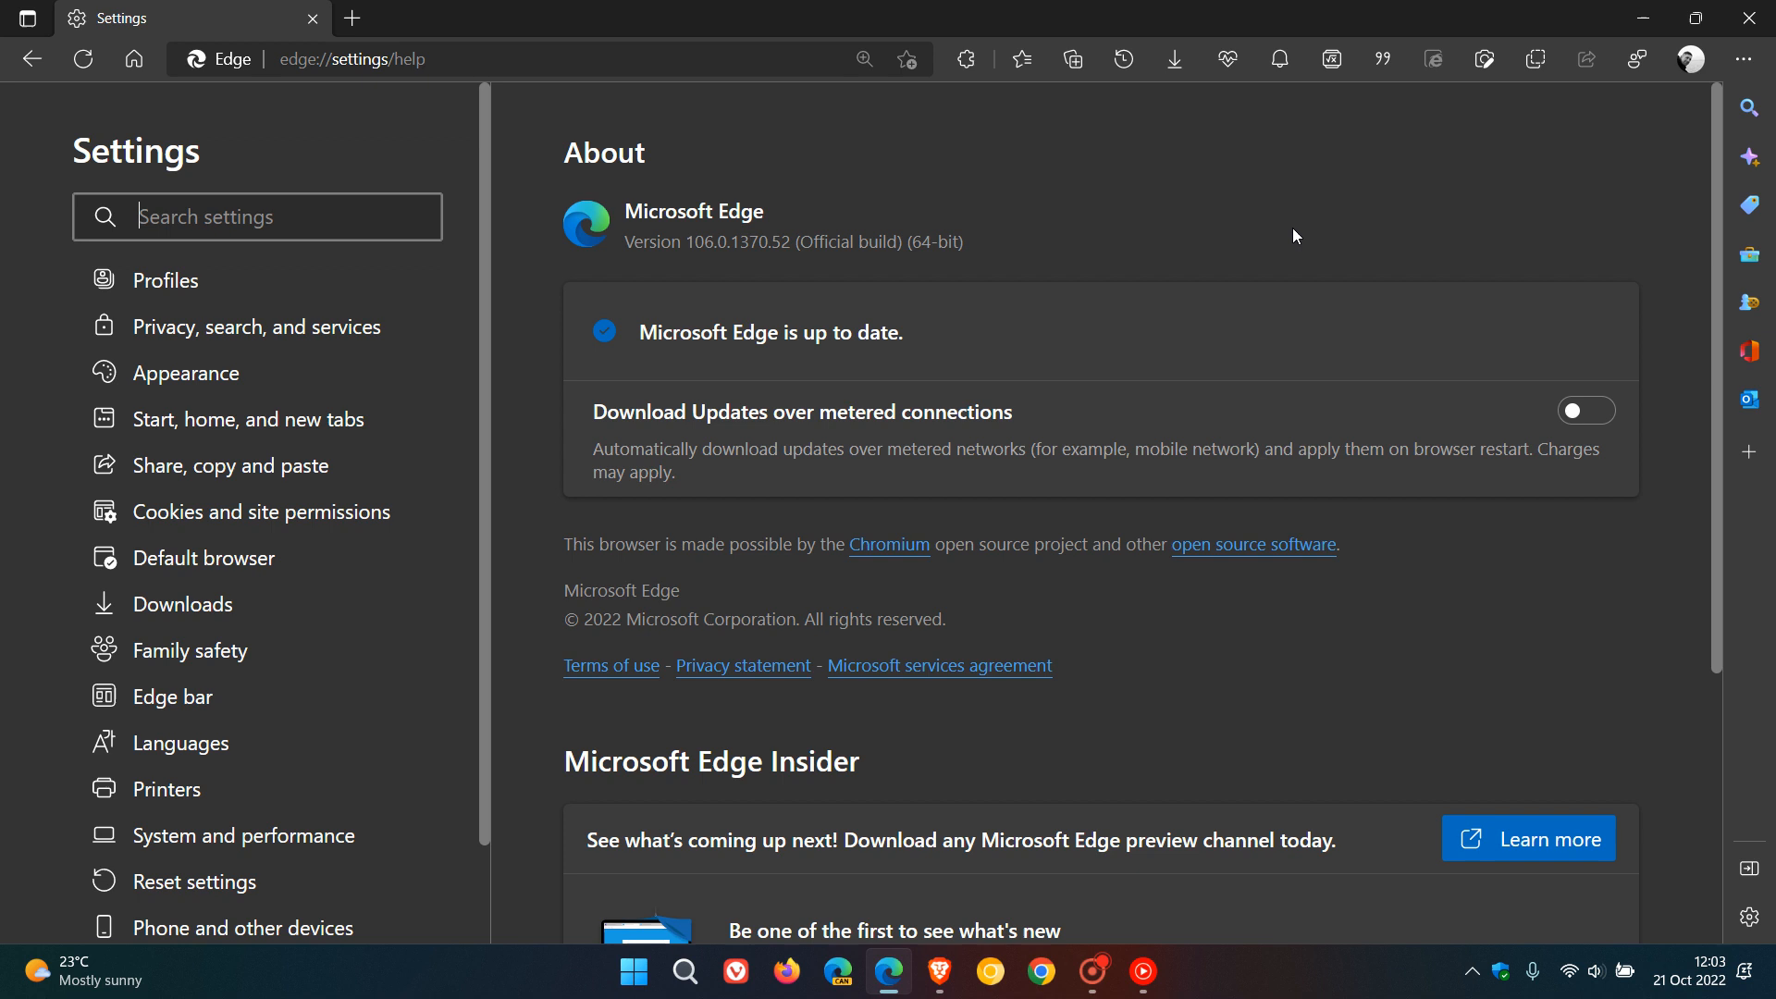
mouse_move(1167, 268)
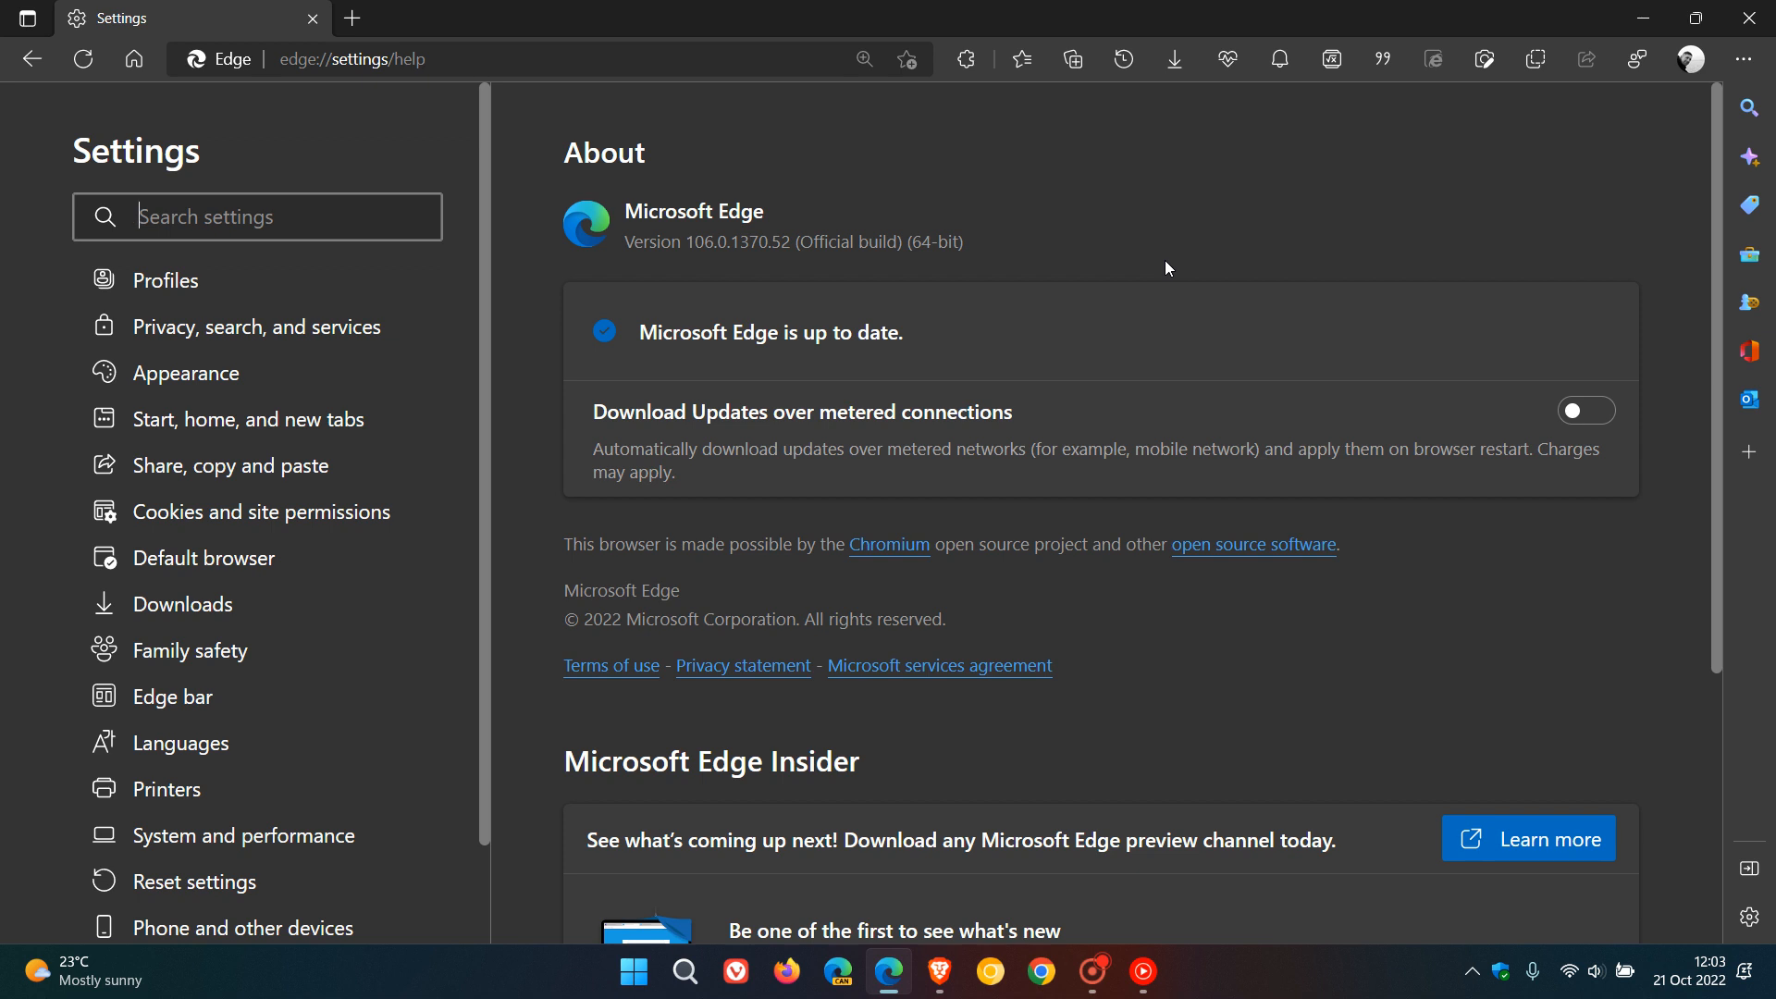
mouse_move(1226, 250)
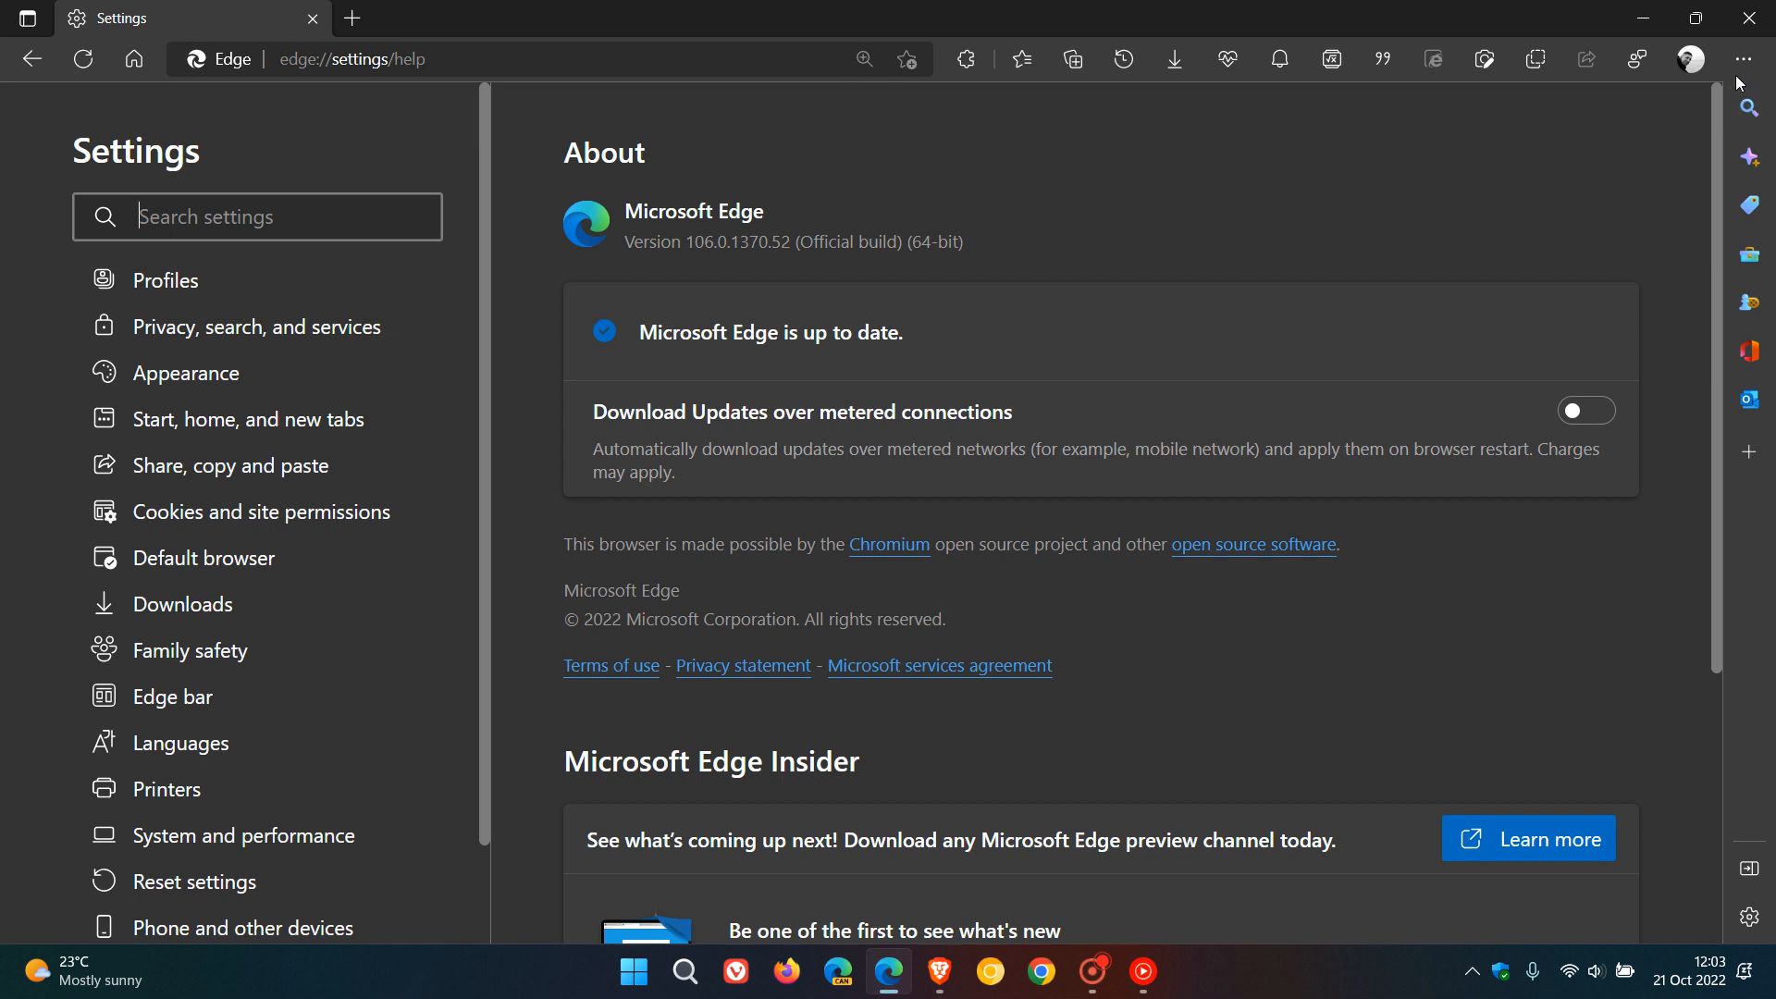
click(1743, 60)
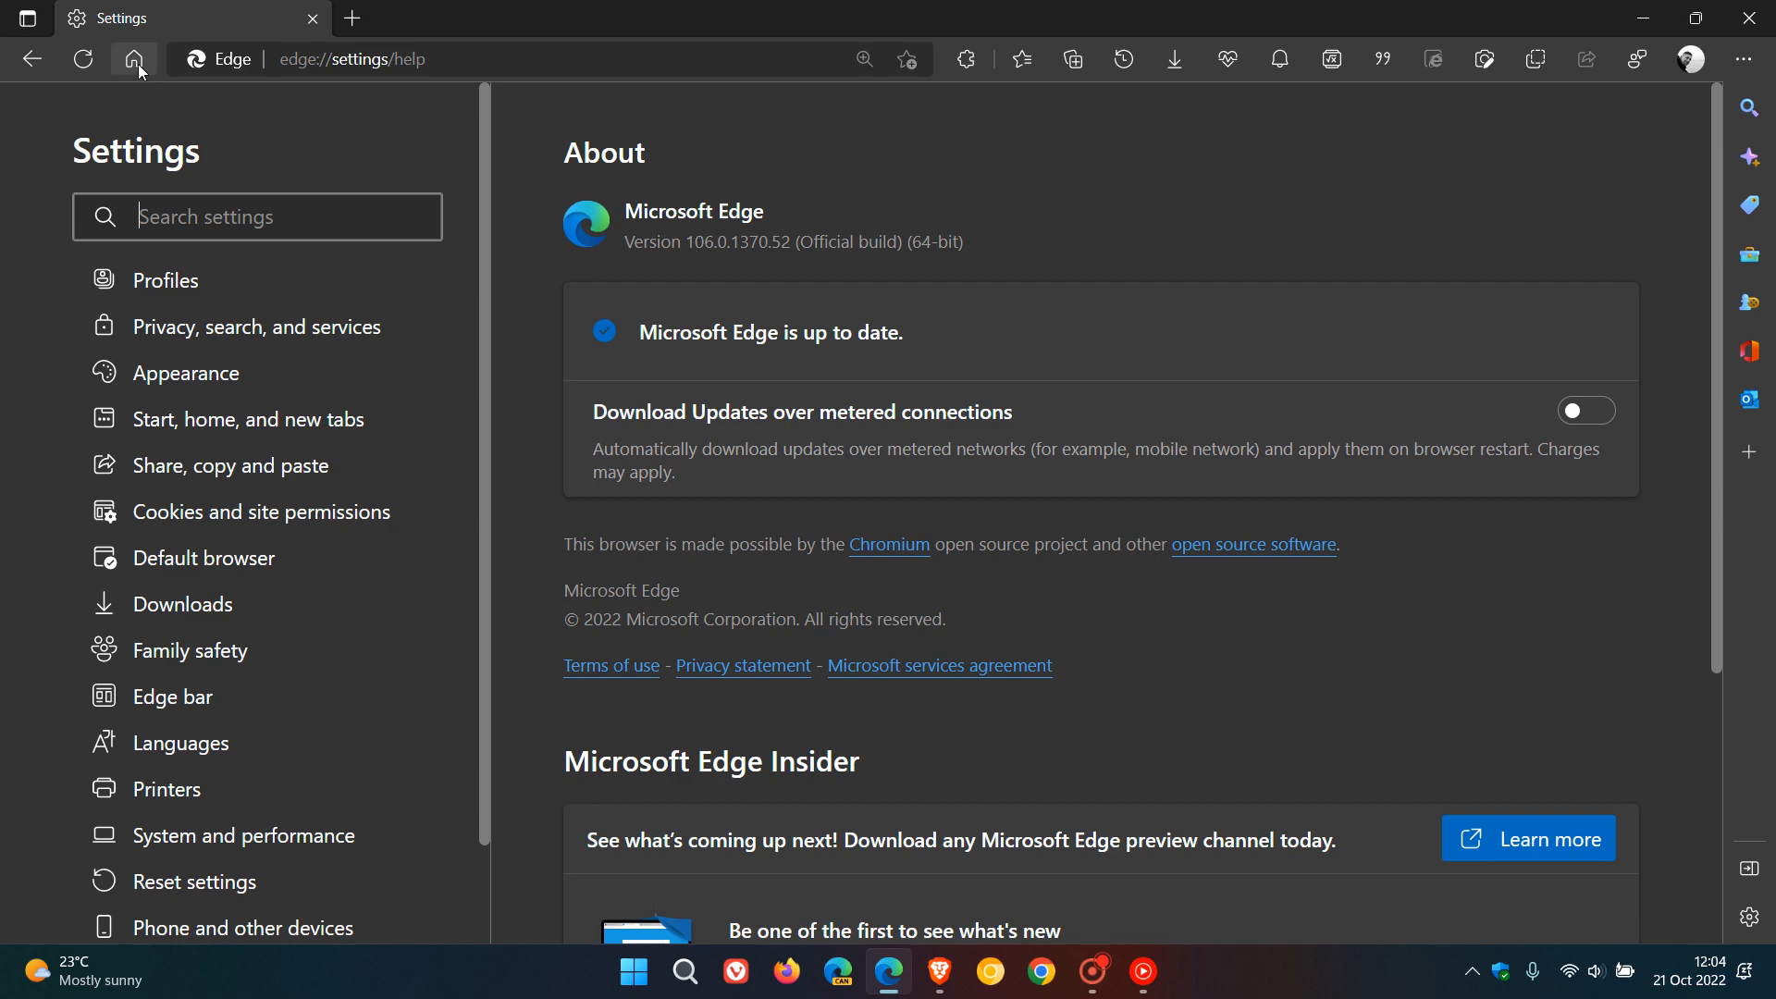
Return to the new tab page via Home, with the 21 October notifications panel open.
click(133, 59)
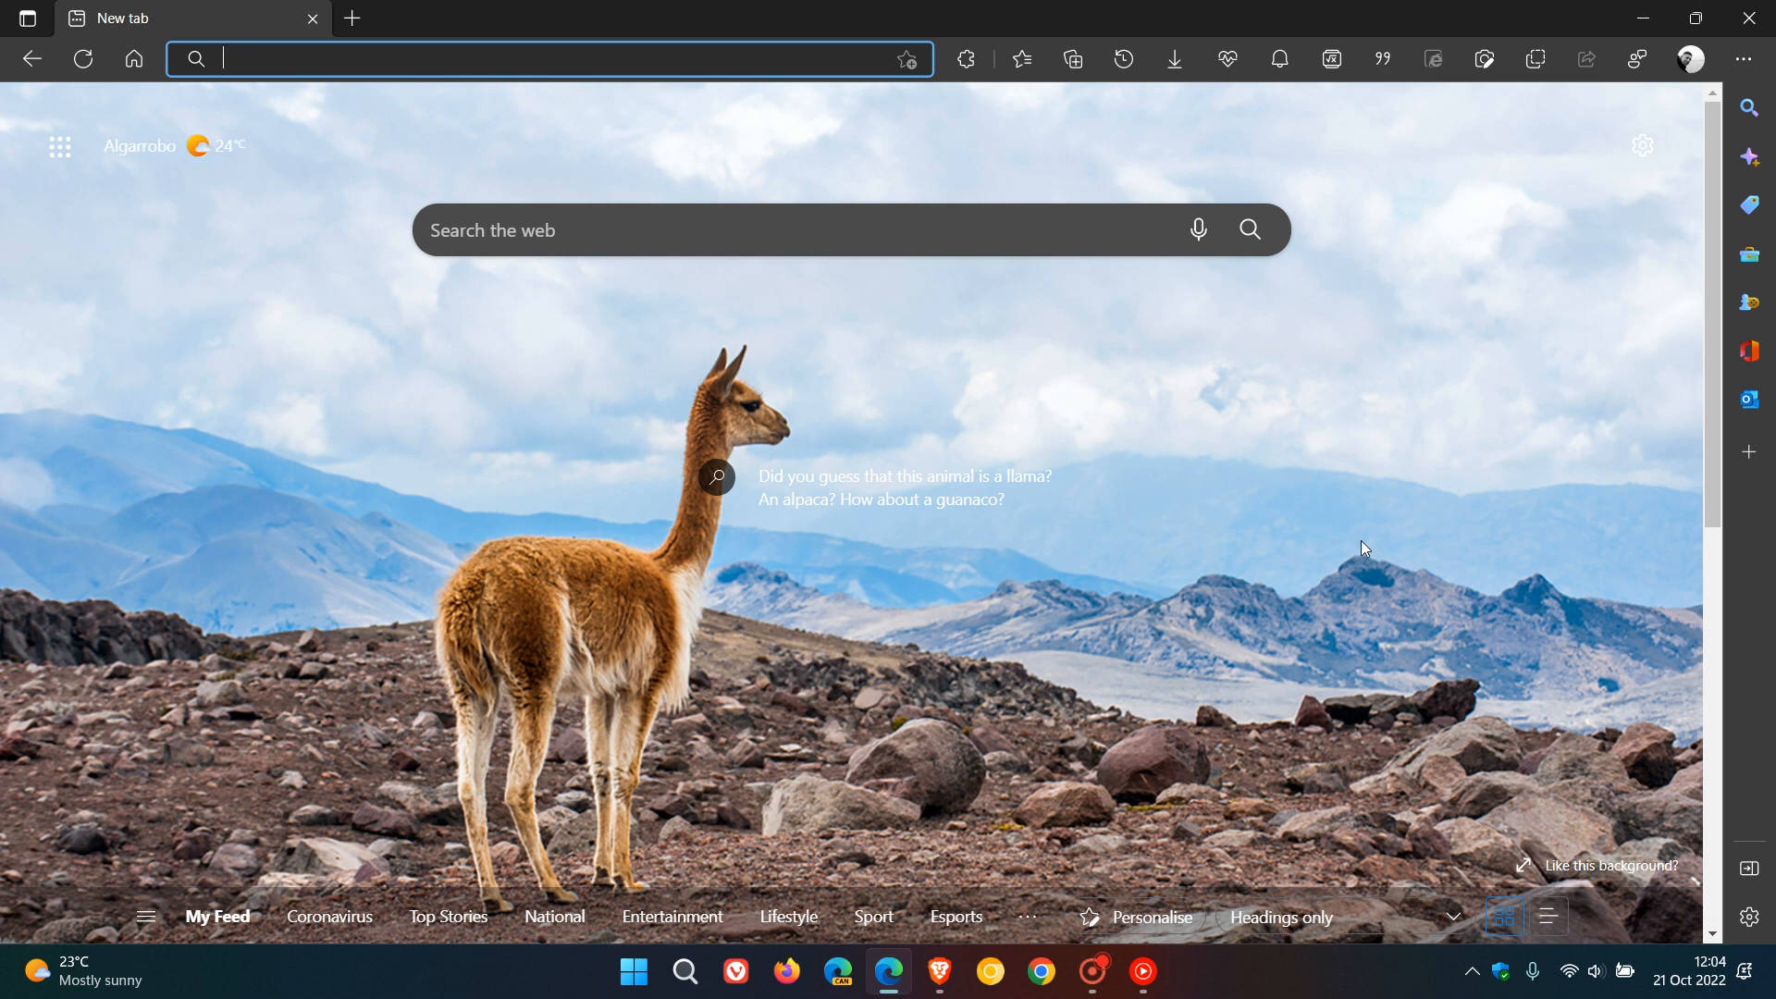
mouse_move(1389, 539)
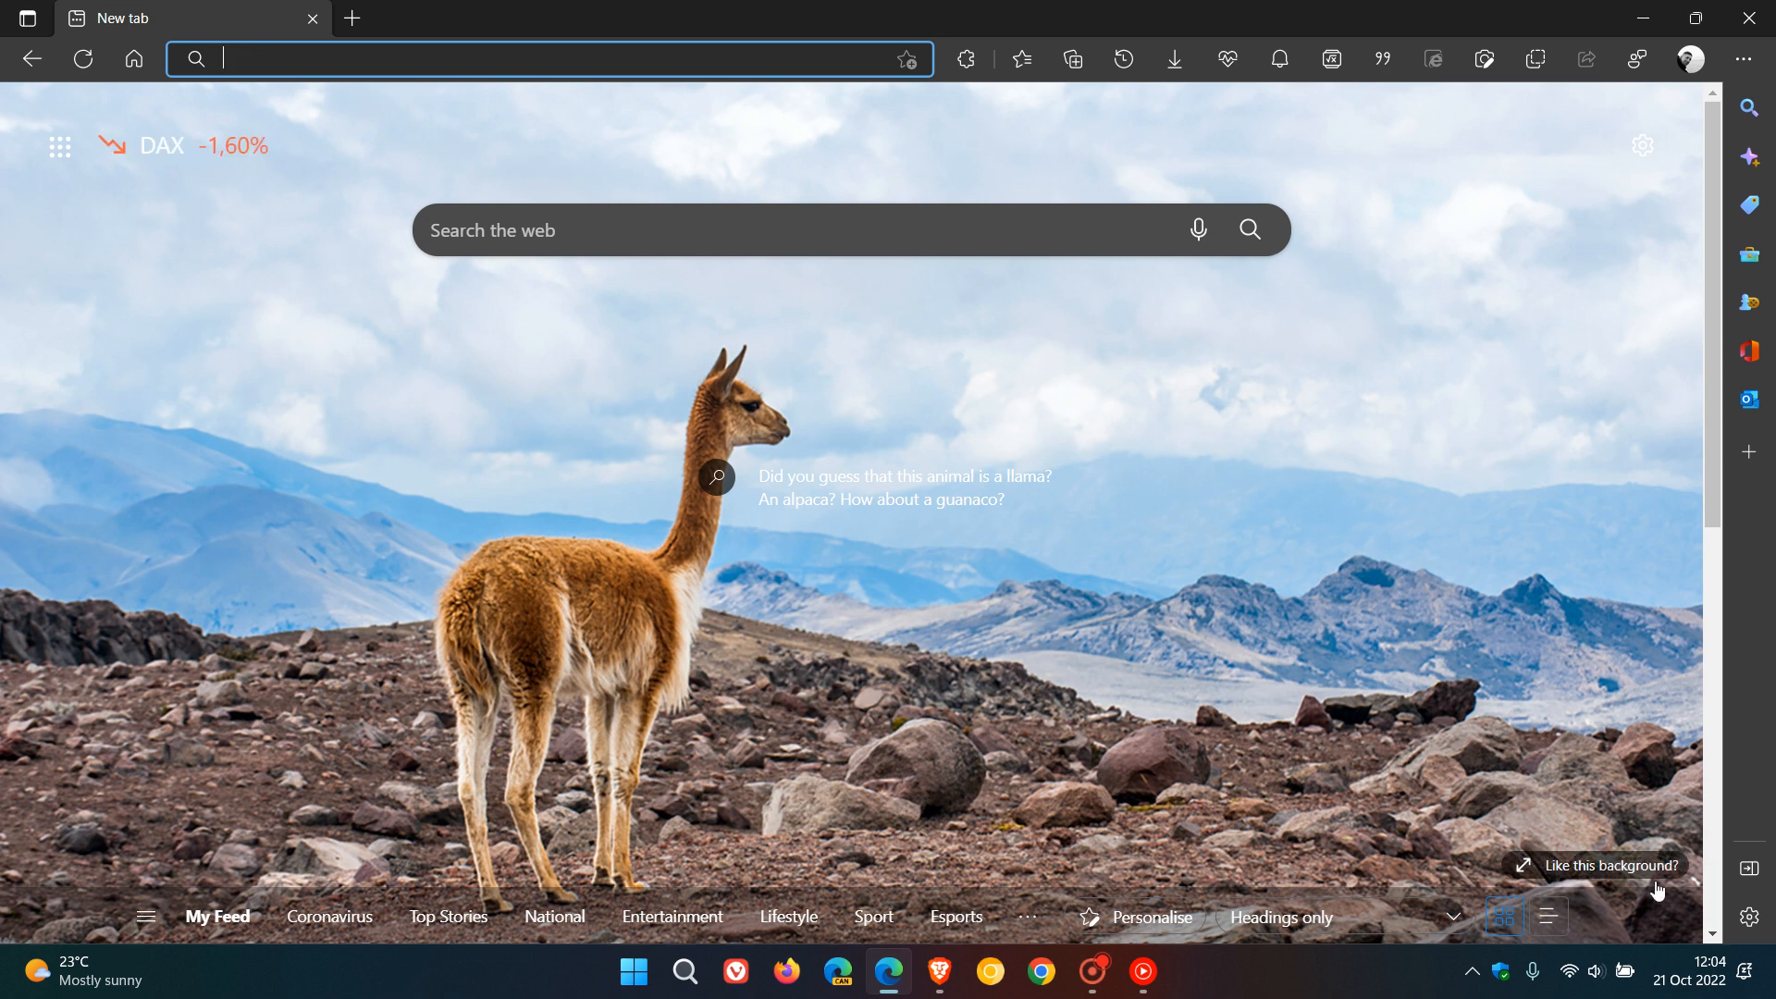
click(1689, 979)
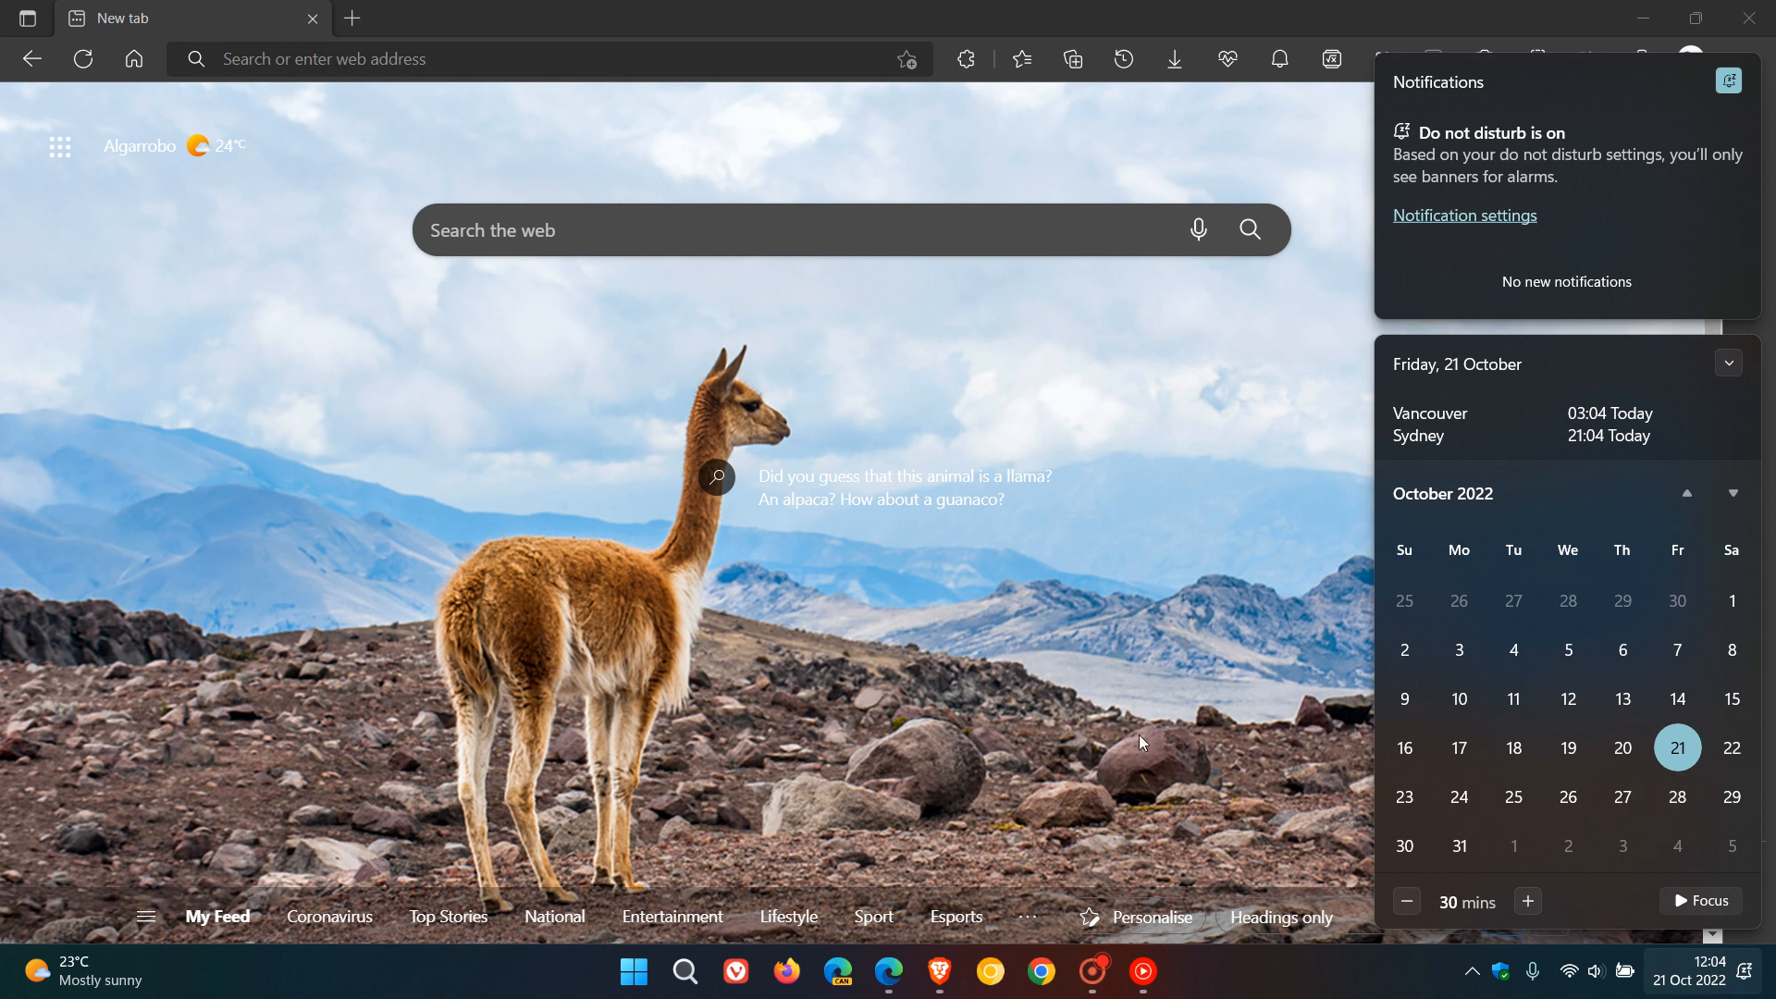
mouse_move(1202, 703)
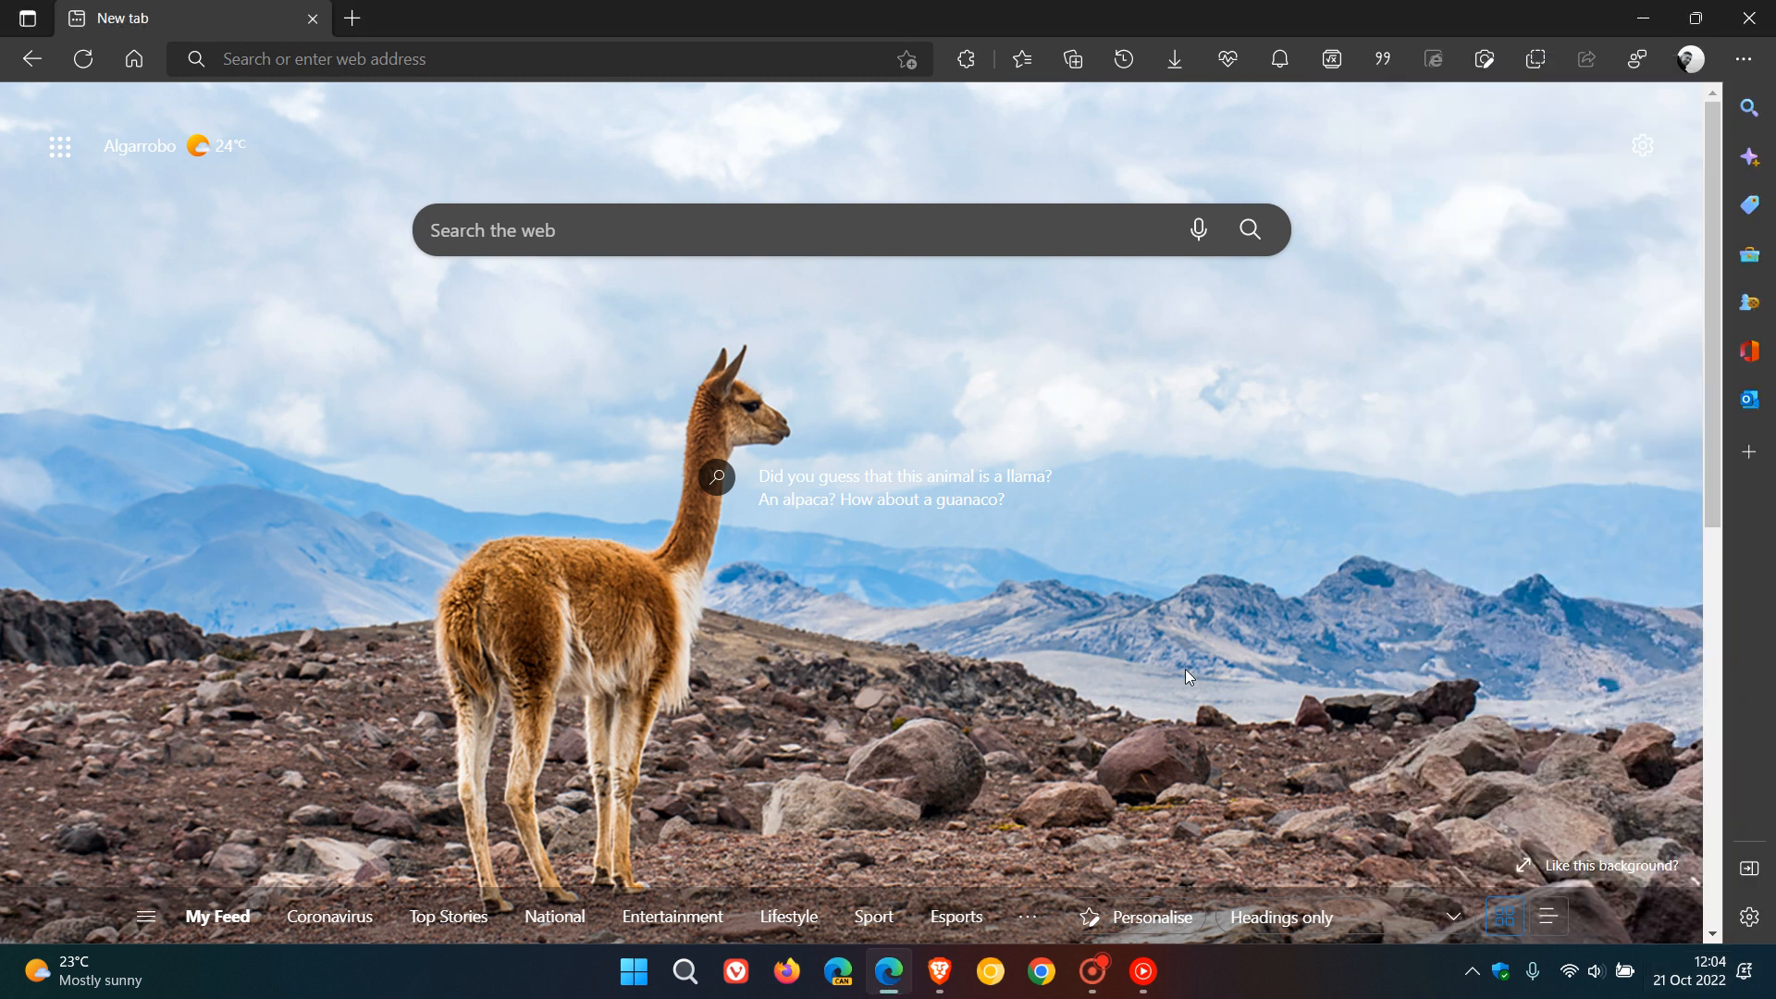
mouse_move(1138, 372)
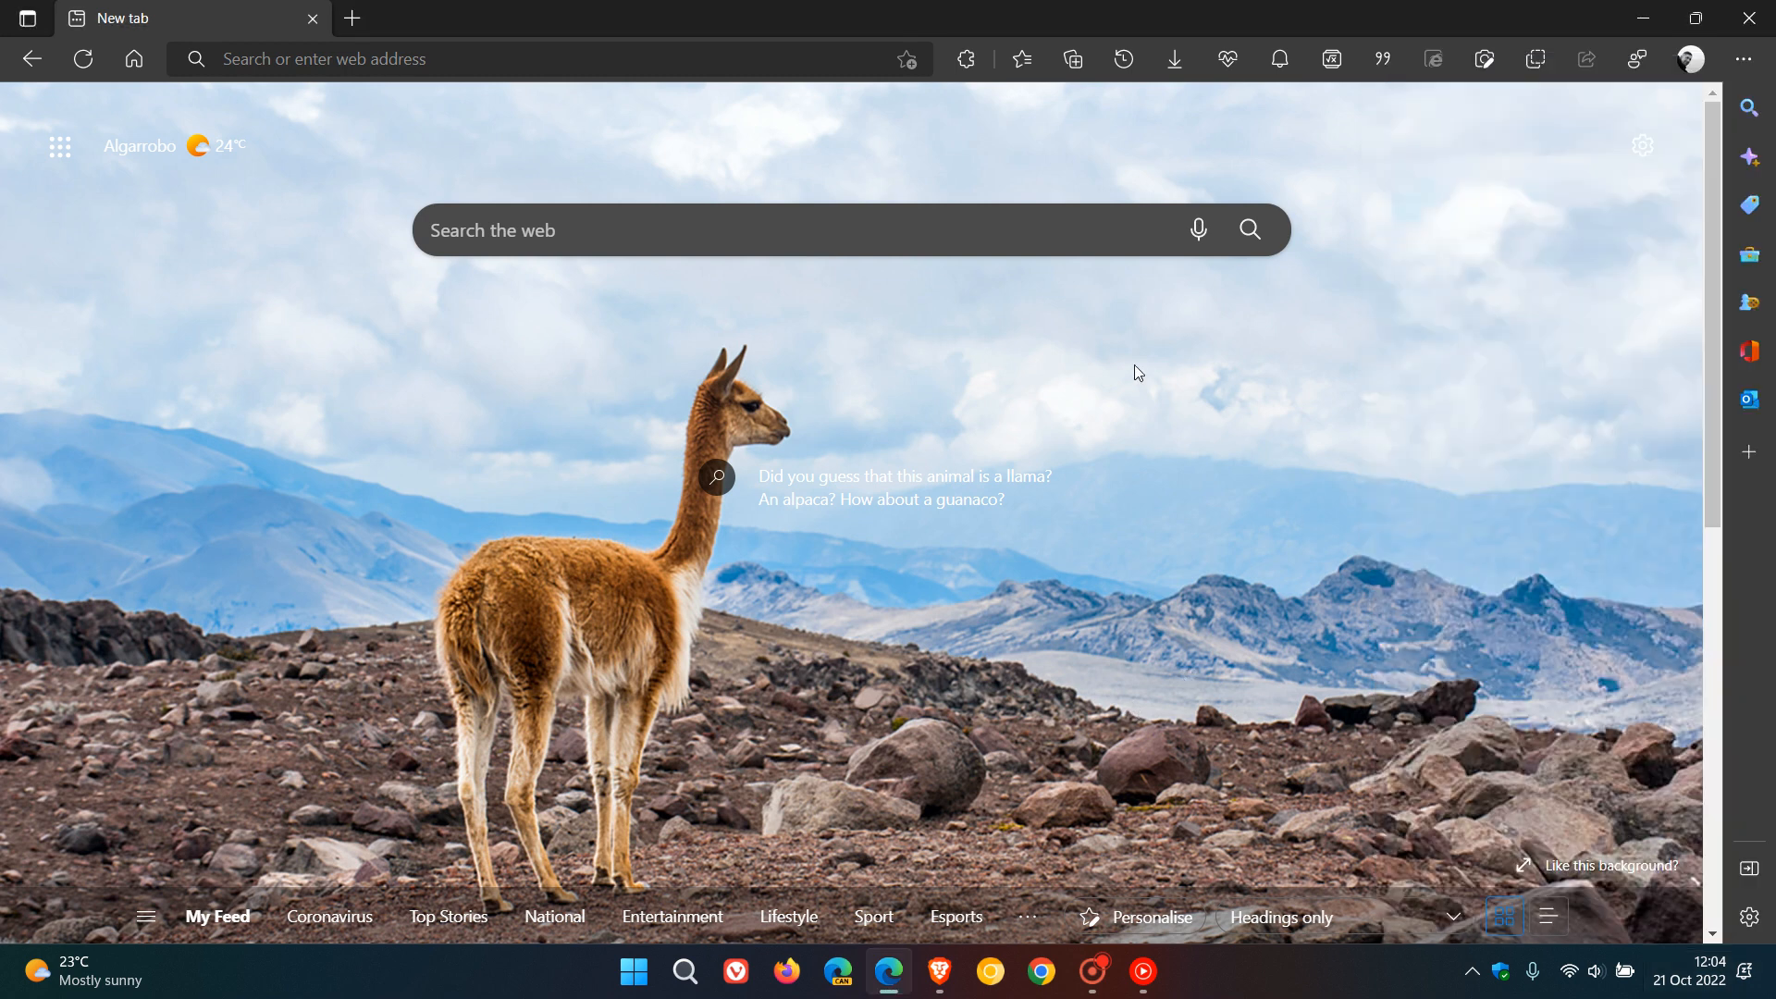
mouse_move(1299, 590)
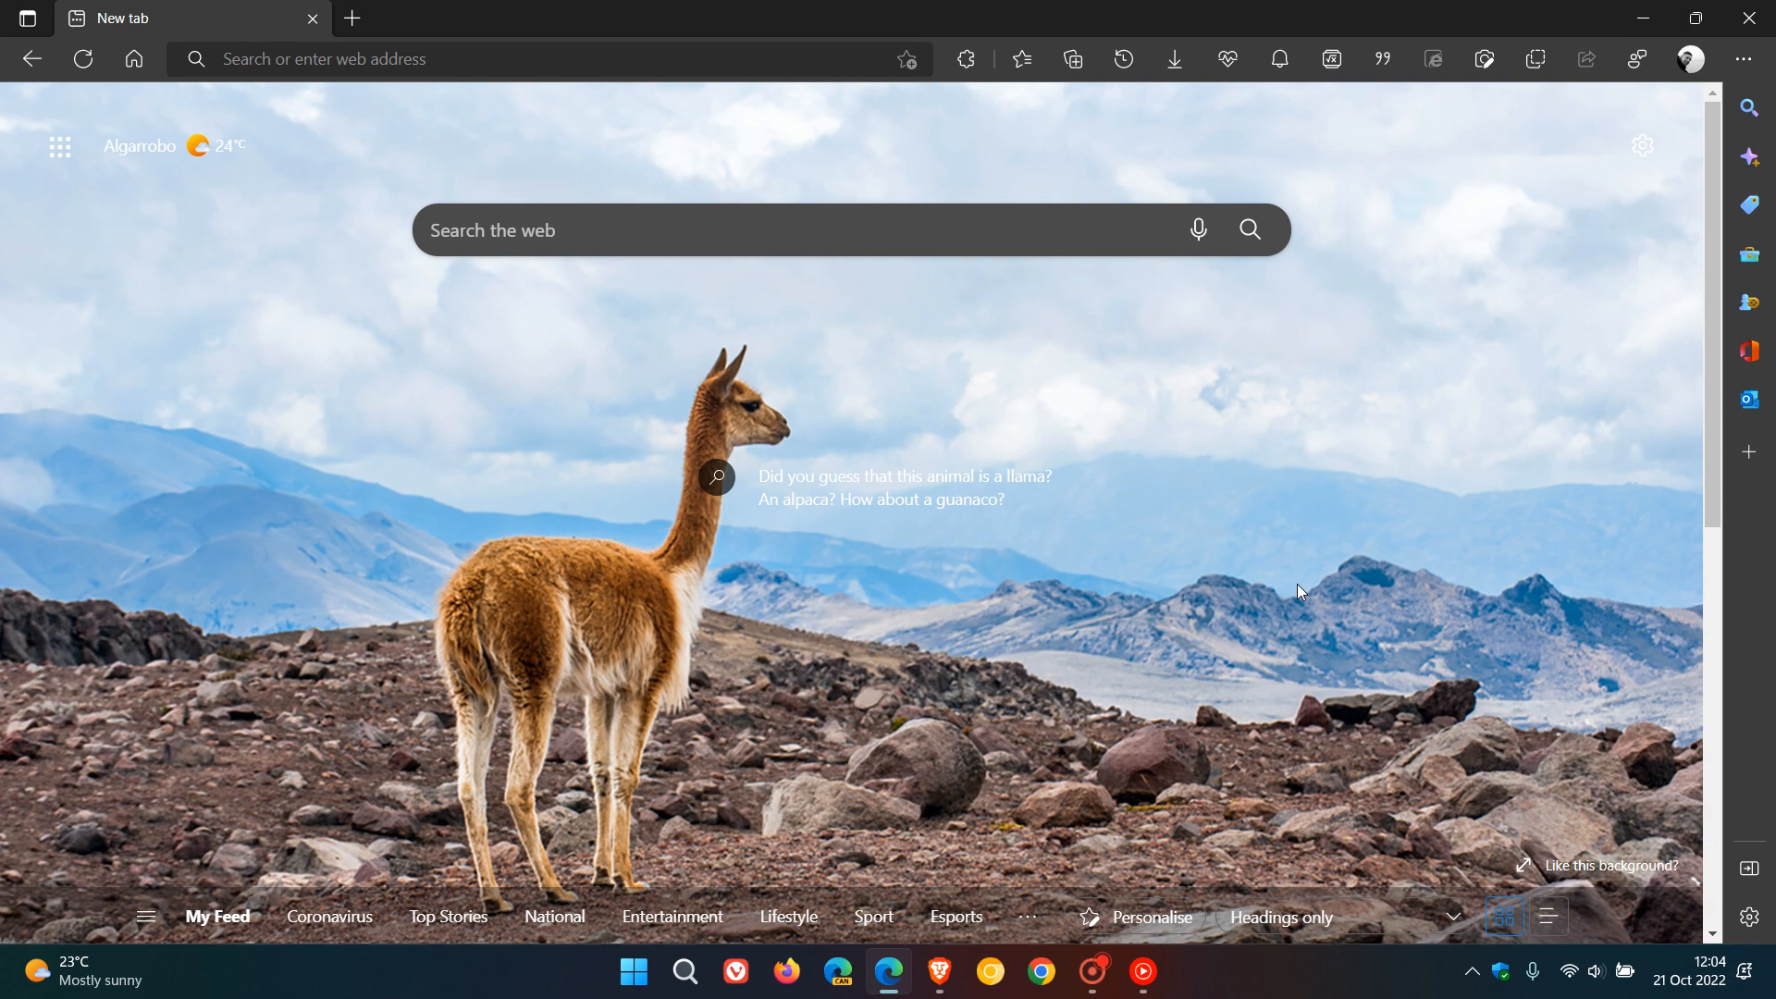